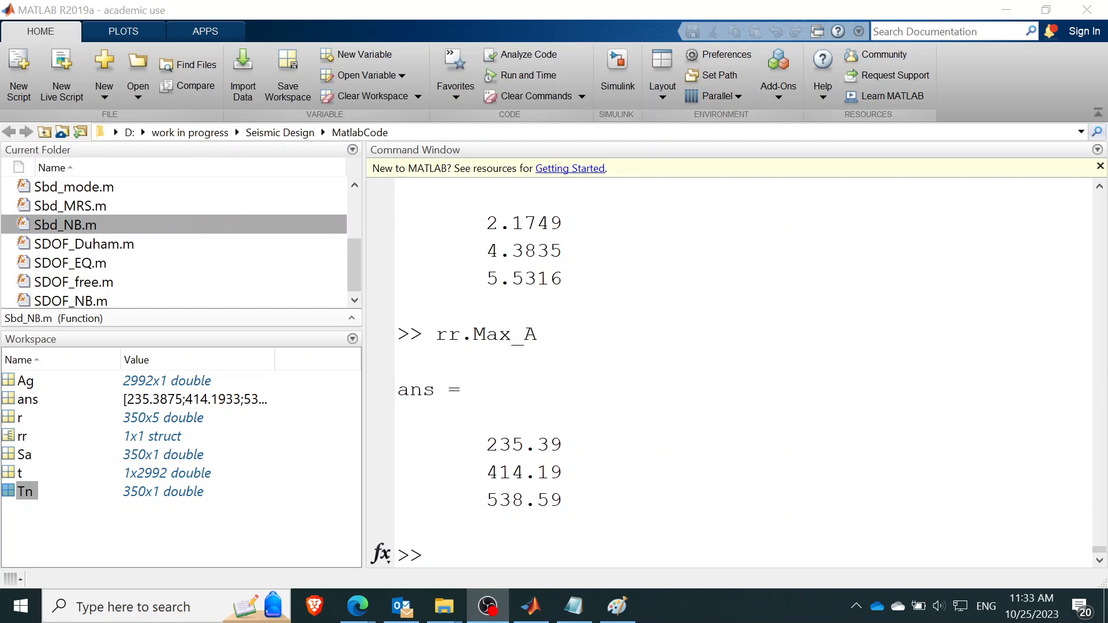
- Point out the workspace variables Ag, t, Tn and the rr struct
left_click(25, 381)
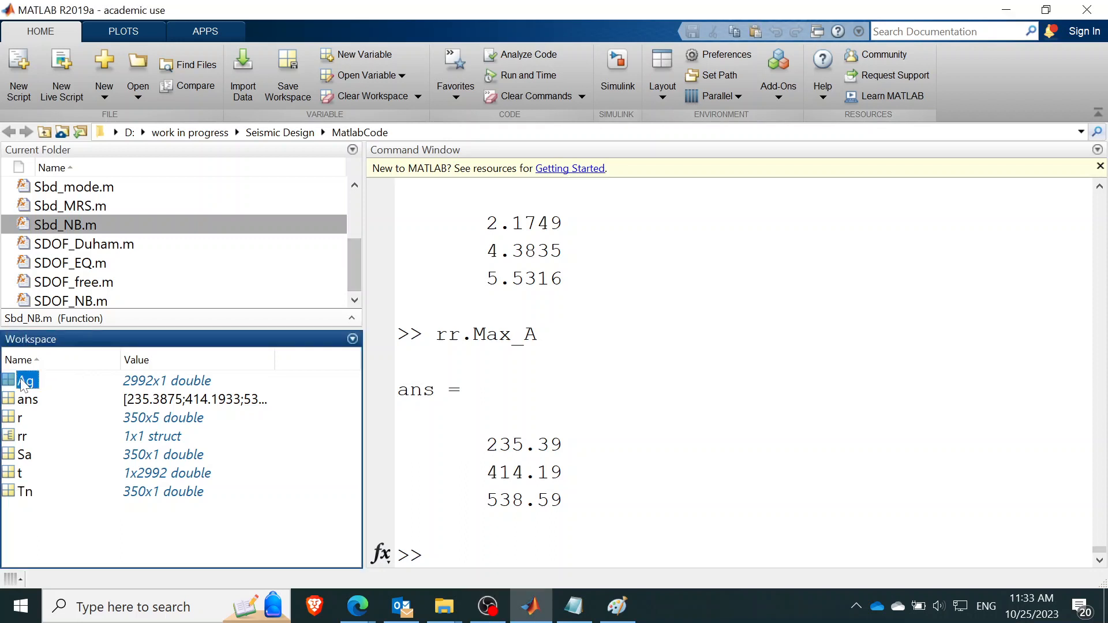
left_click(20, 472)
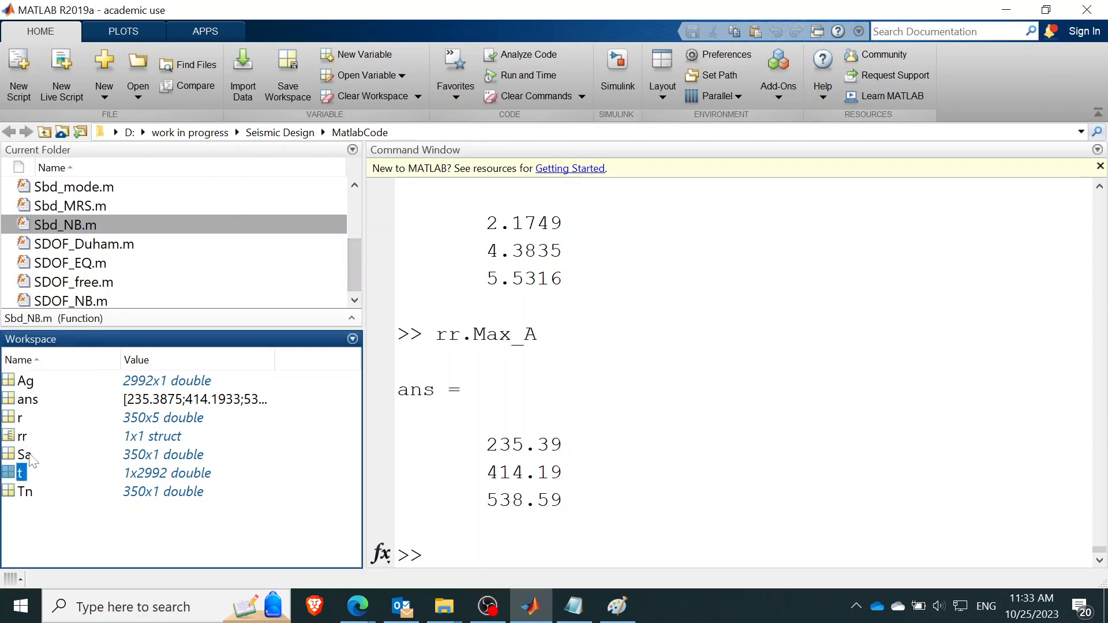
left_click(25, 492)
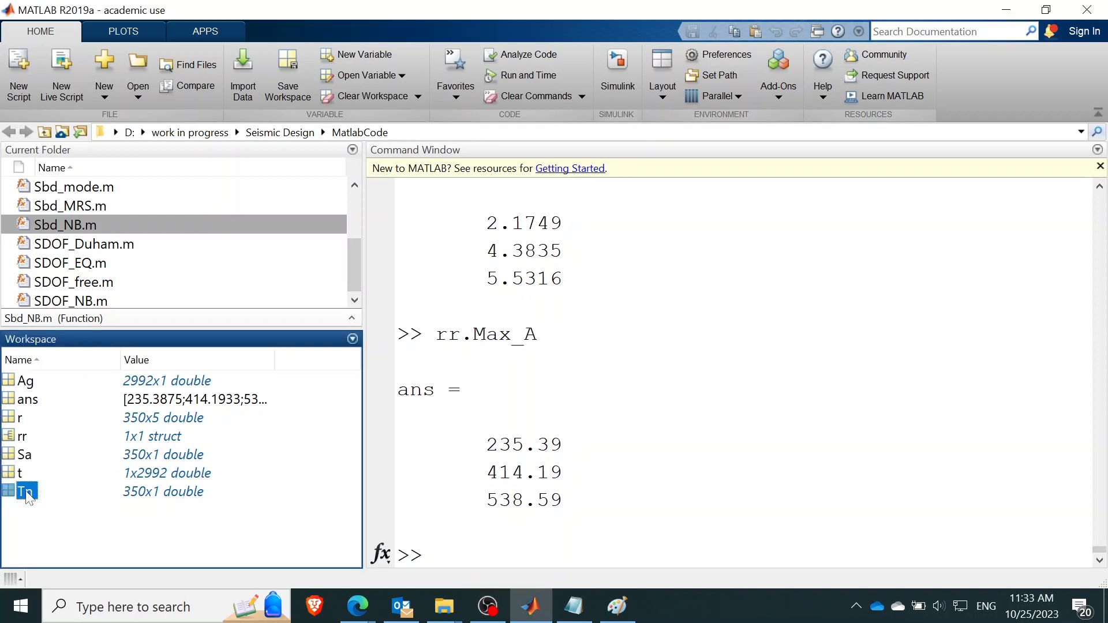
left_click(25, 454)
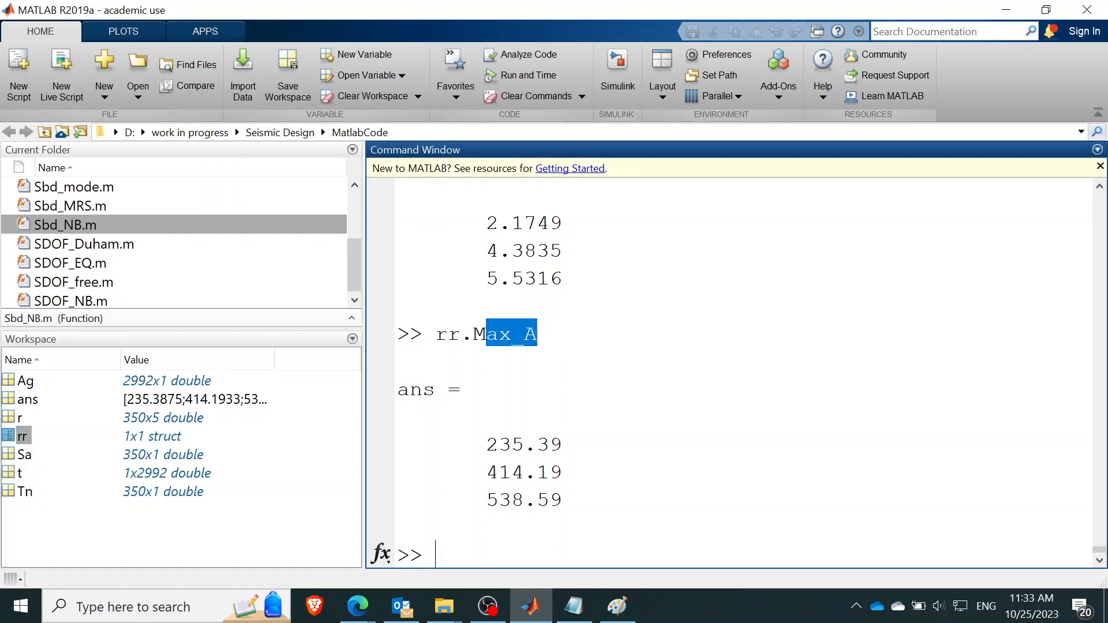
key("Return")
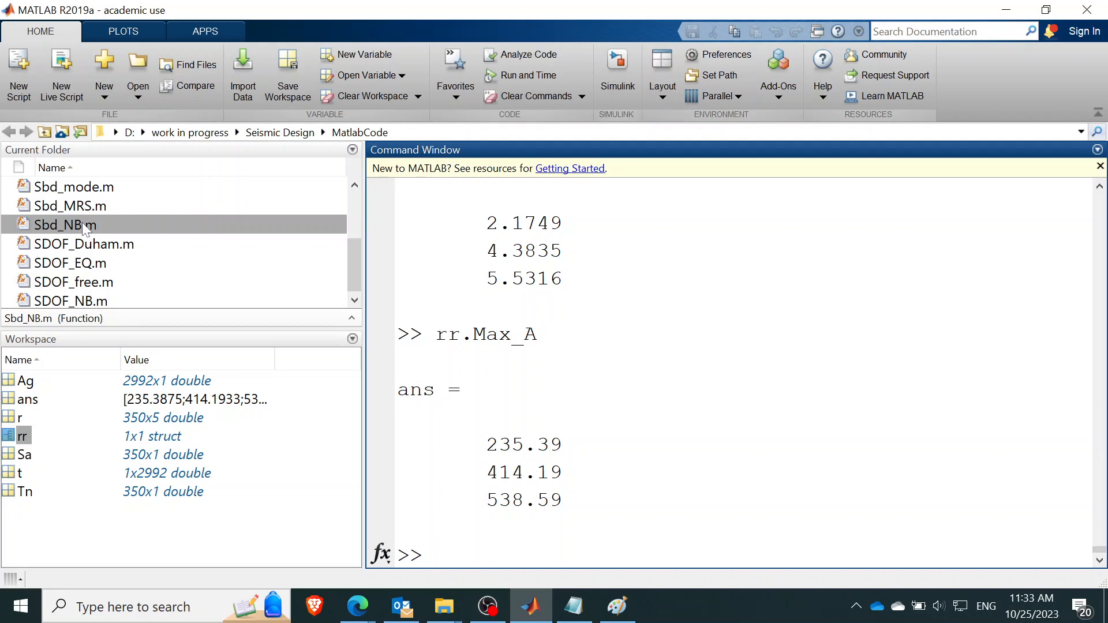
- Open Sbd_NB.m, review its k, Dr, dt and Ft arguments, then close it
double_click(66, 224)
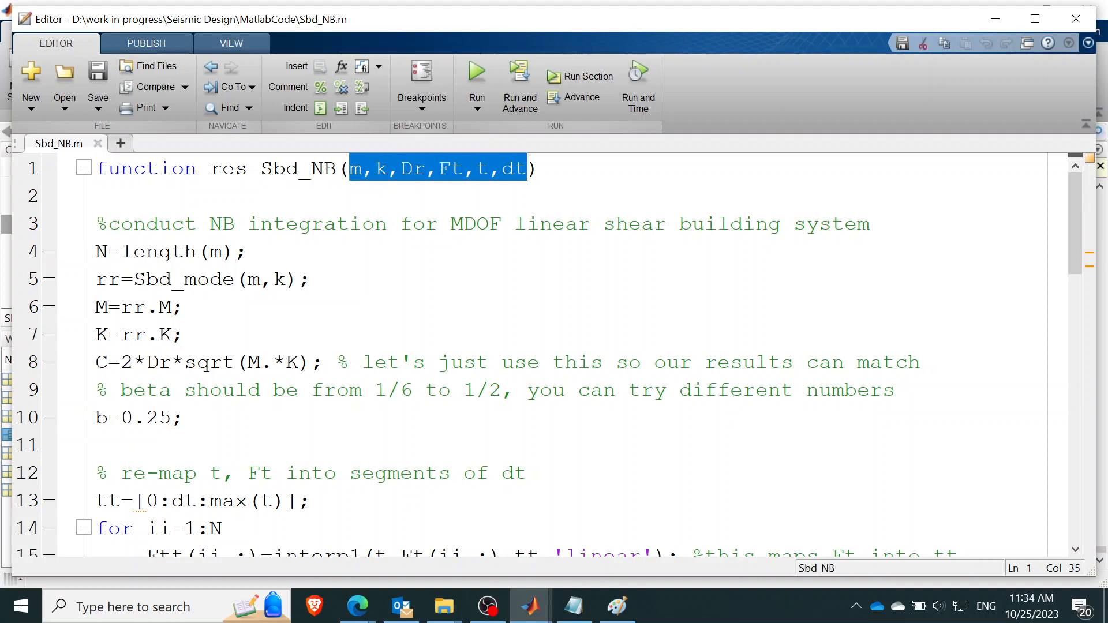
left_click(377, 168)
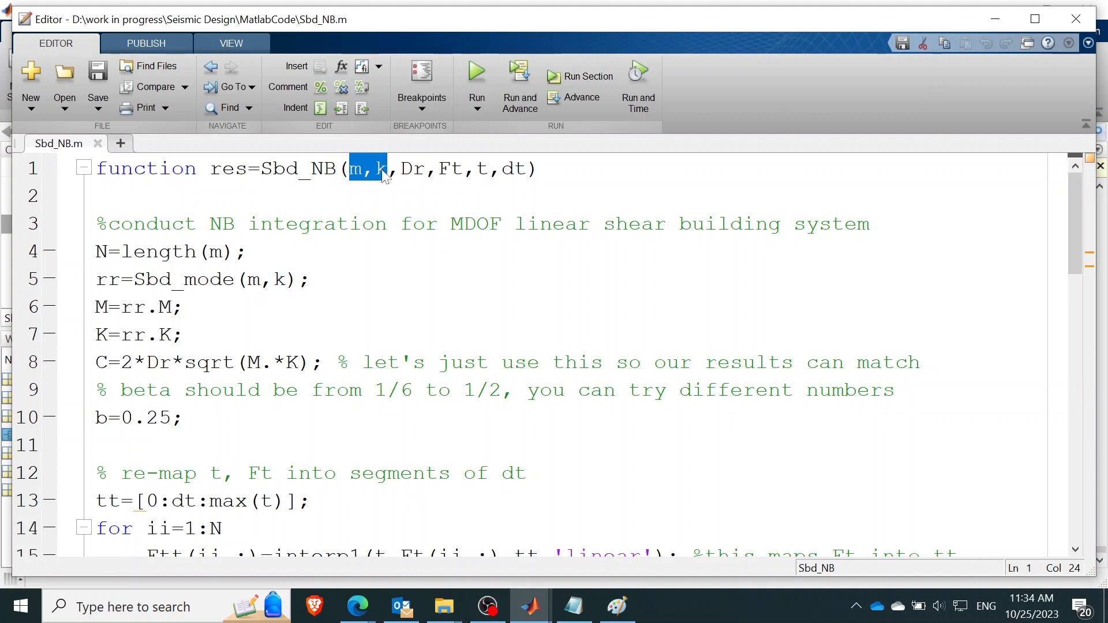
double_click(405, 169)
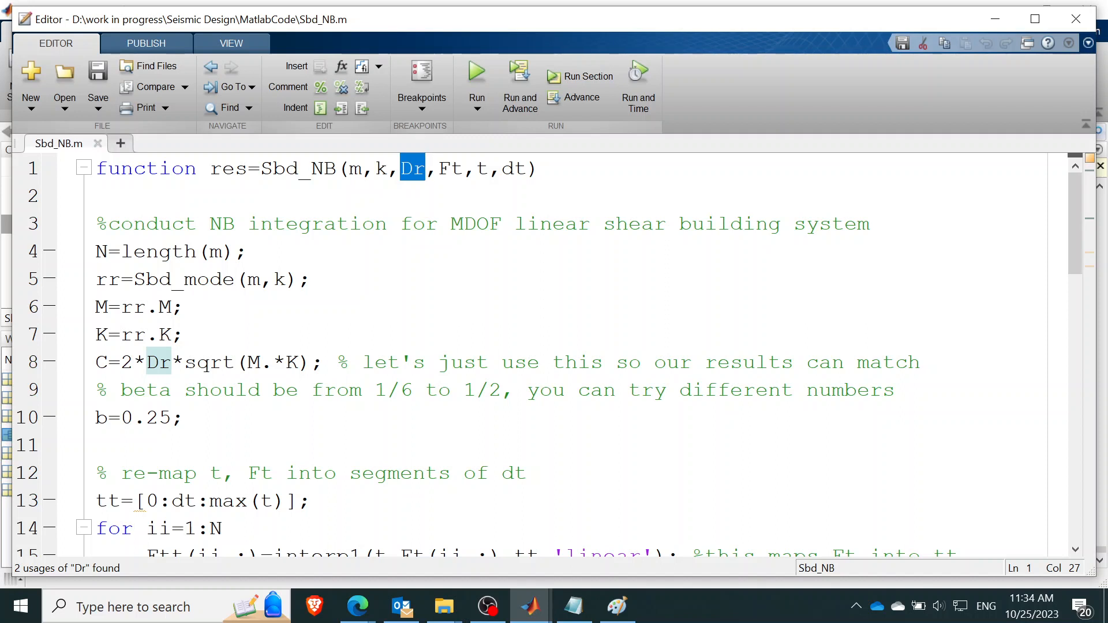
double_click(449, 168)
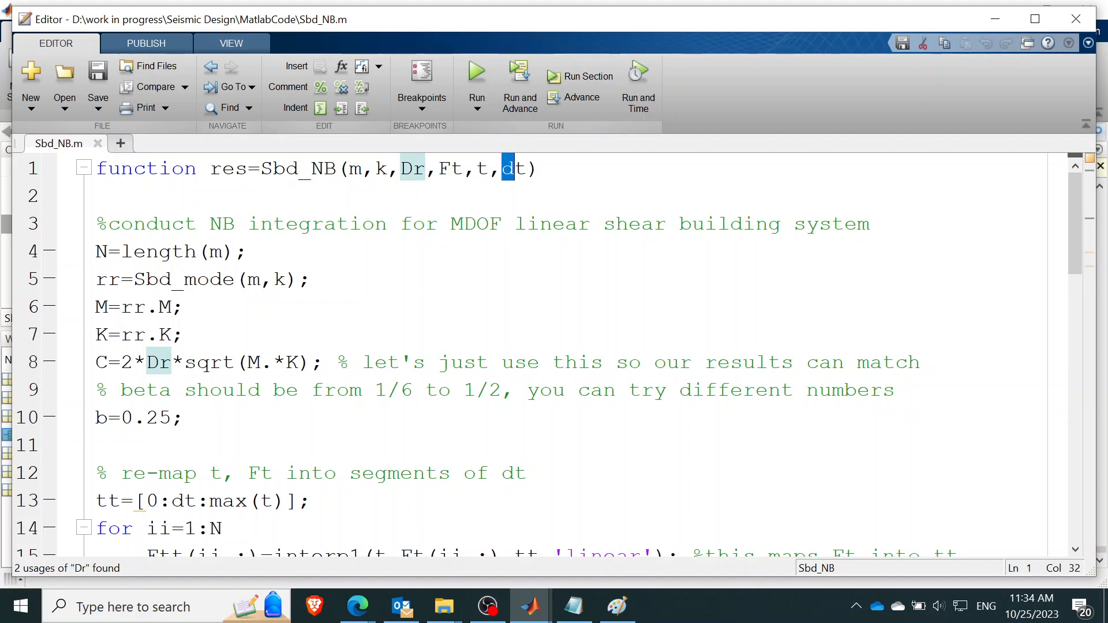
double_click(513, 168)
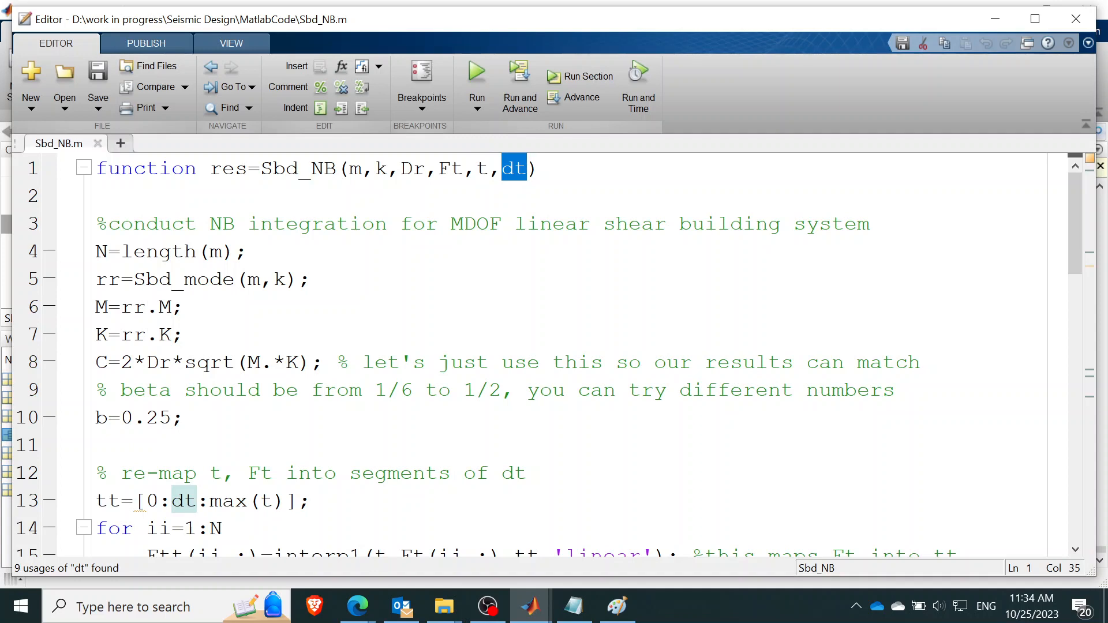
double_click(450, 168)
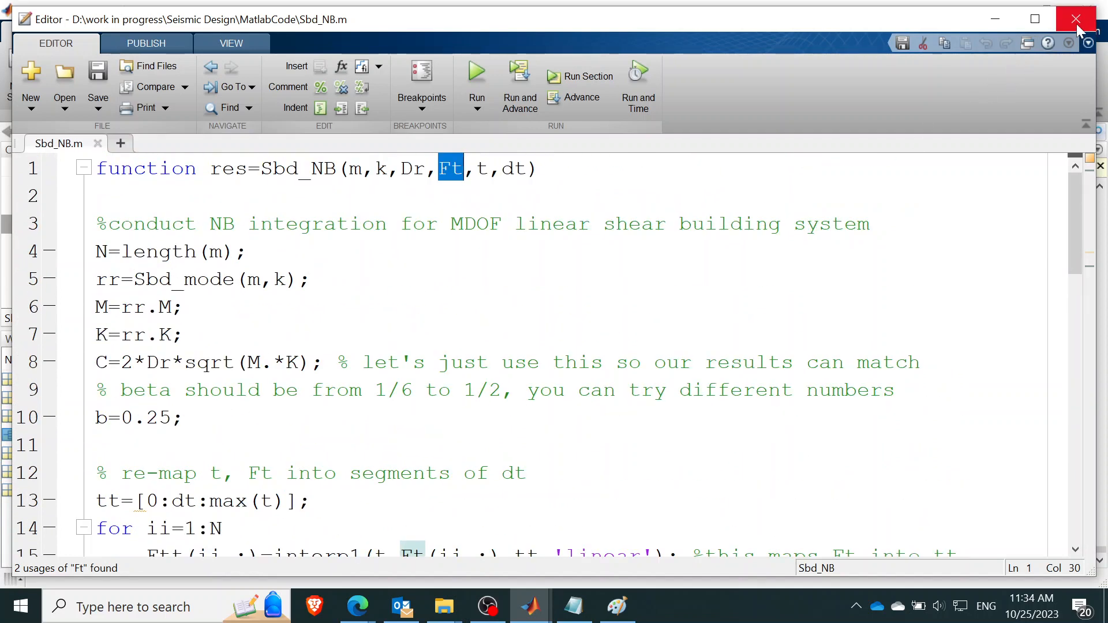
left_click(1073, 19)
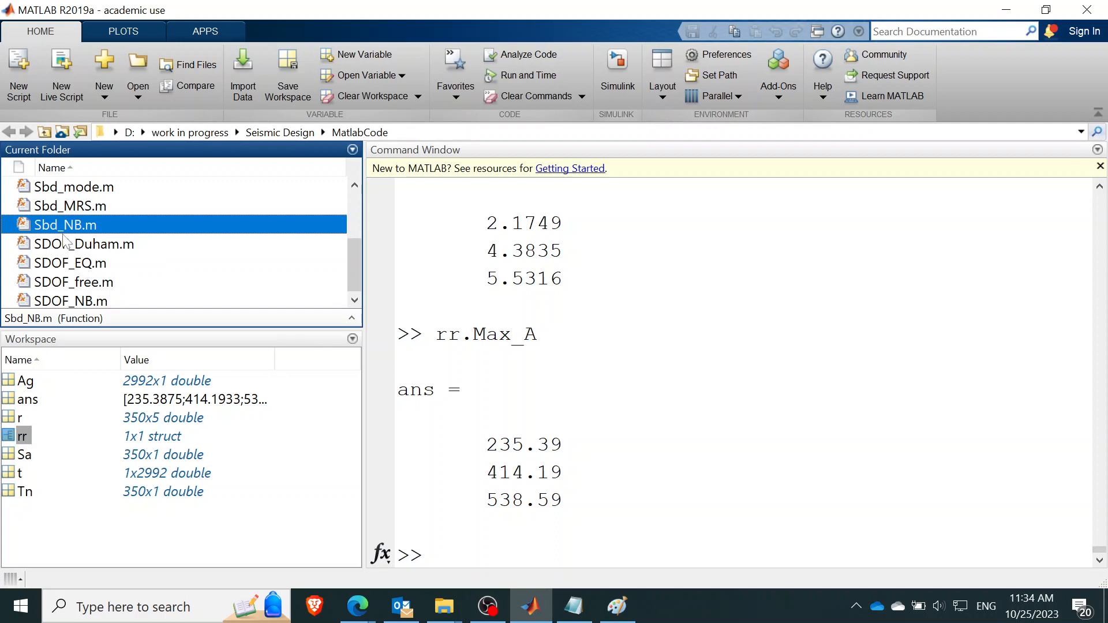
- Open Sbd_EQ.m and examine its t and m inputs and the Sbd_NB call
left_click(69, 263)
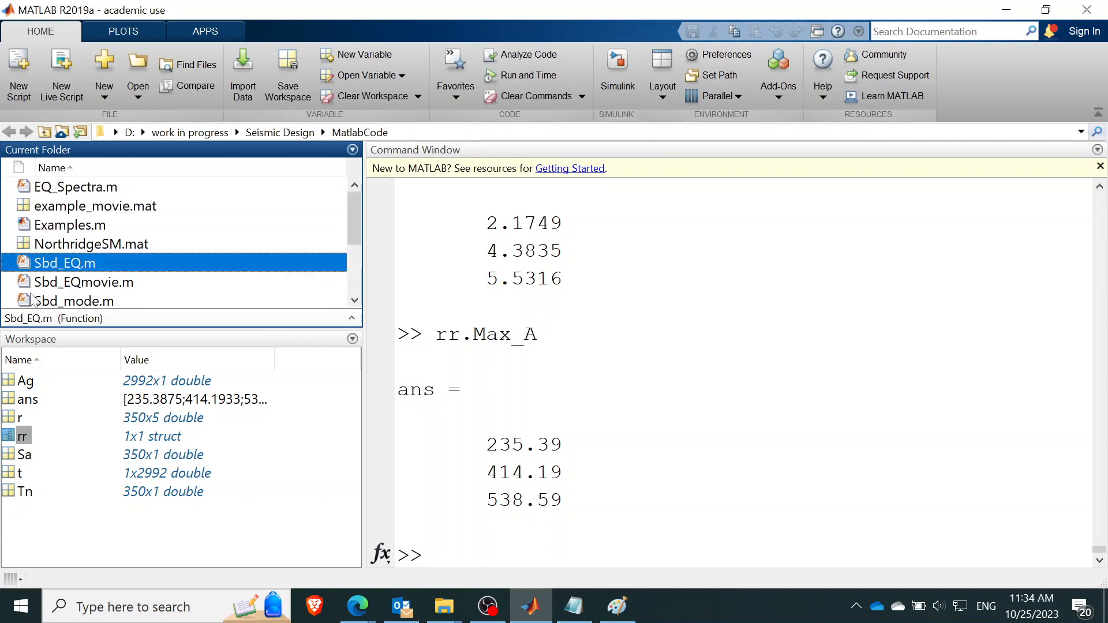
double_click(64, 263)
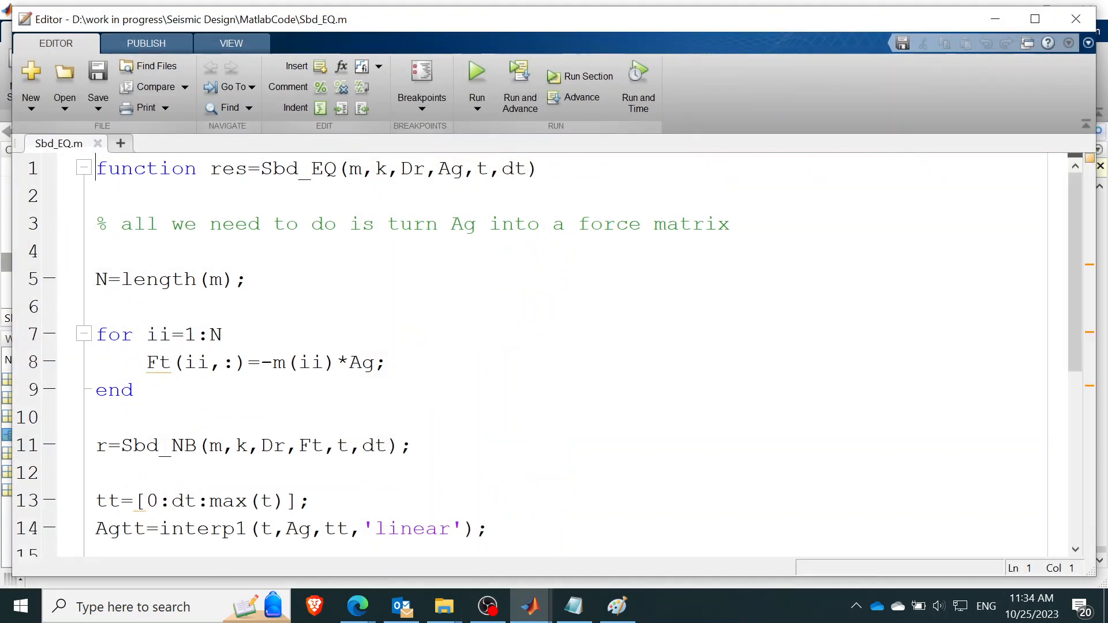
double_click(481, 168)
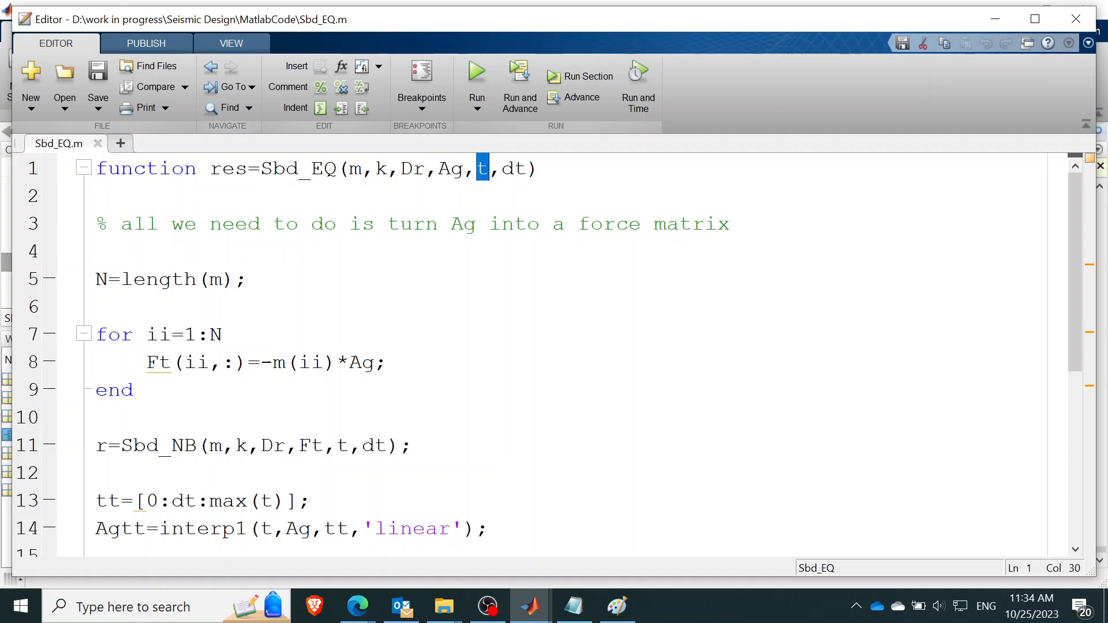
scroll("down", 3)
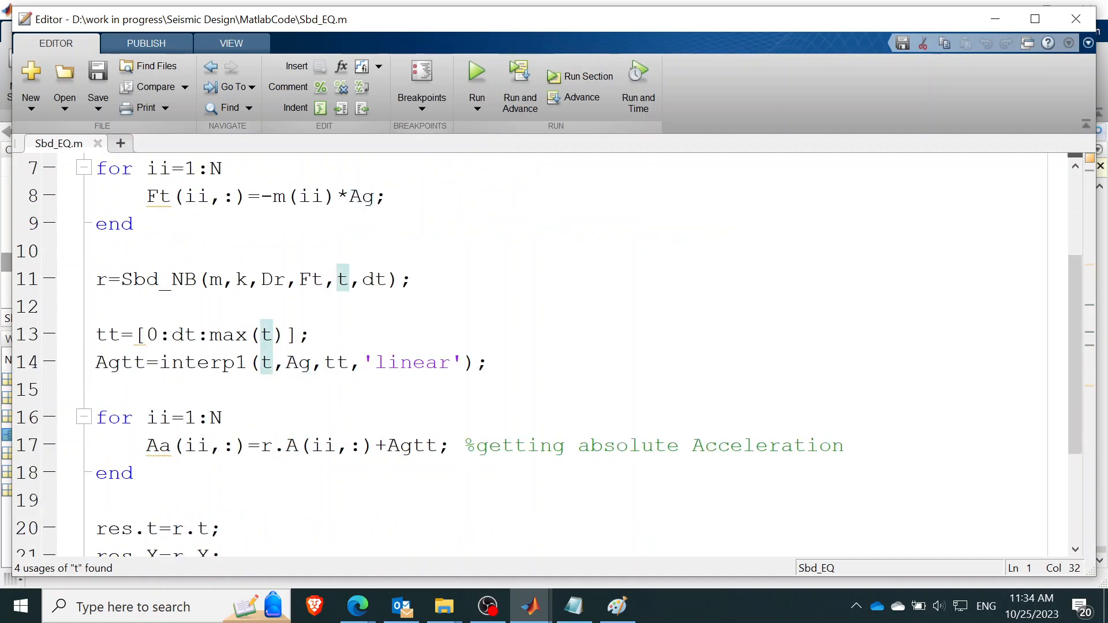
double_click(165, 279)
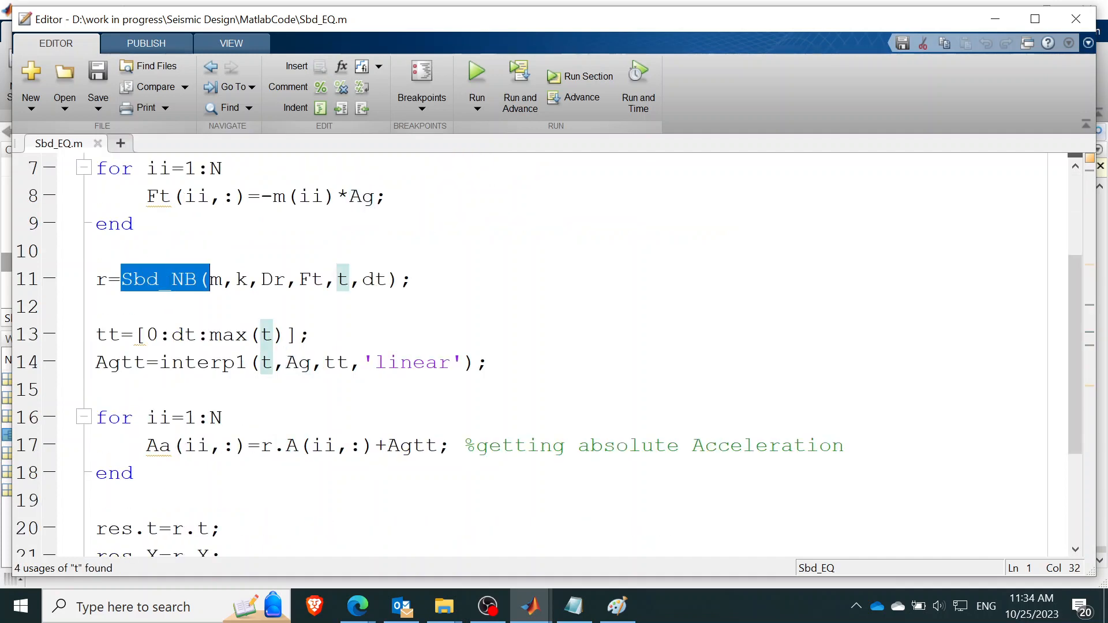
scroll("up", 3)
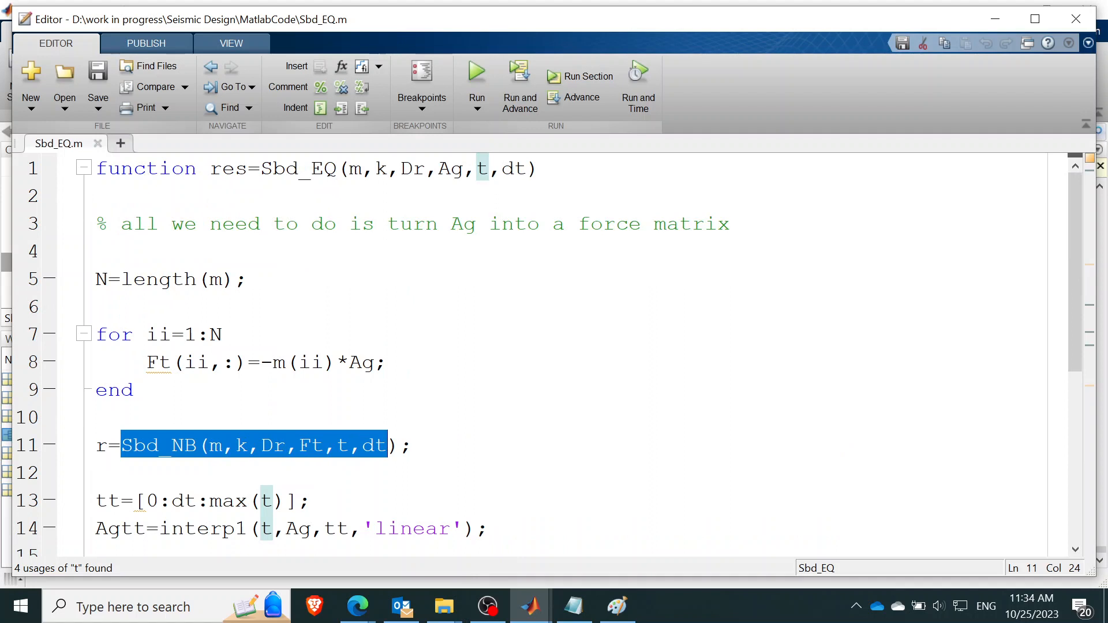
double_click(277, 362)
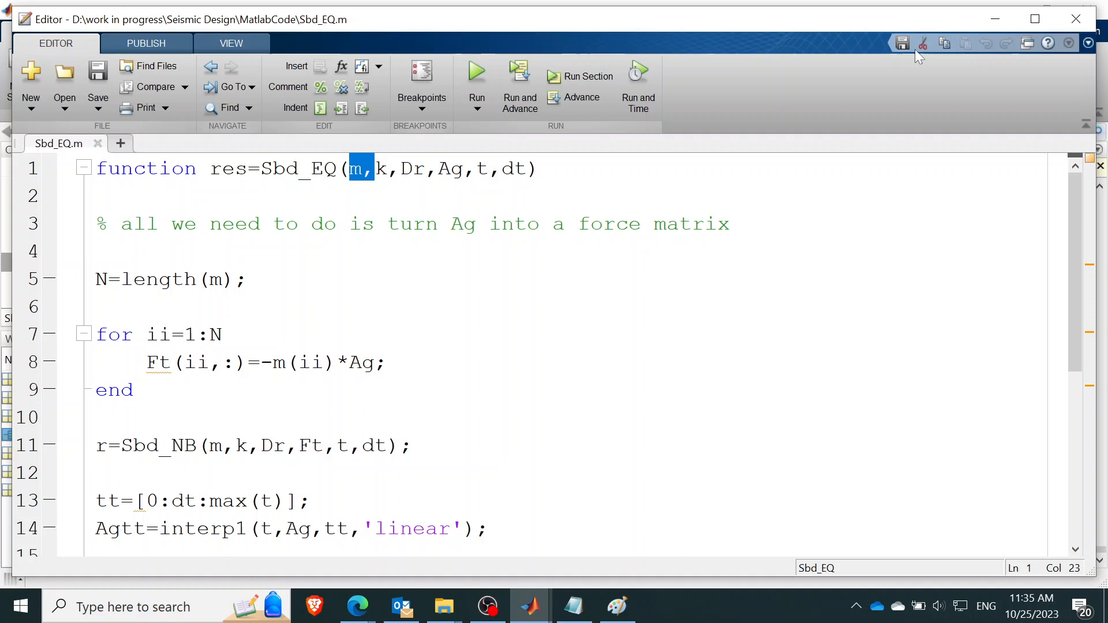
mouse_move(995, 19)
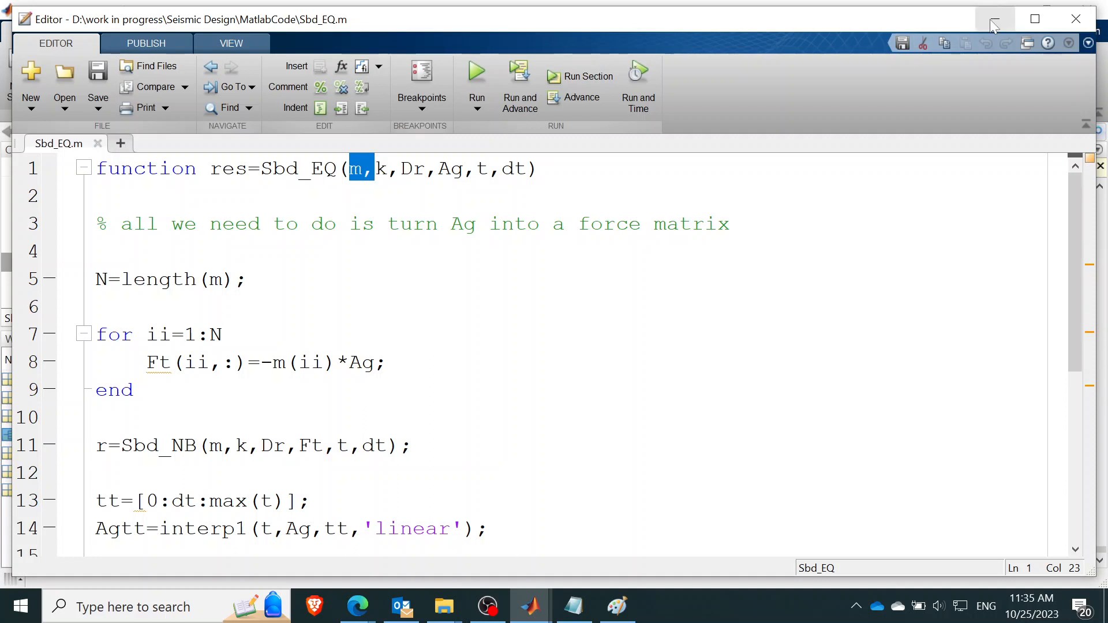
mouse_move(995, 26)
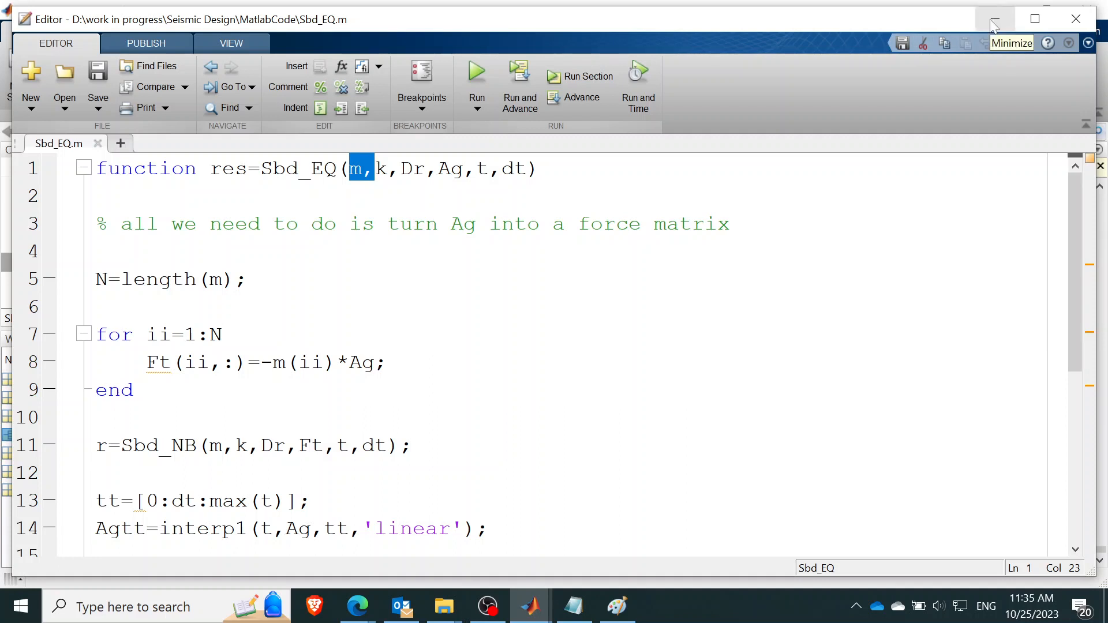
mouse_move(627, 136)
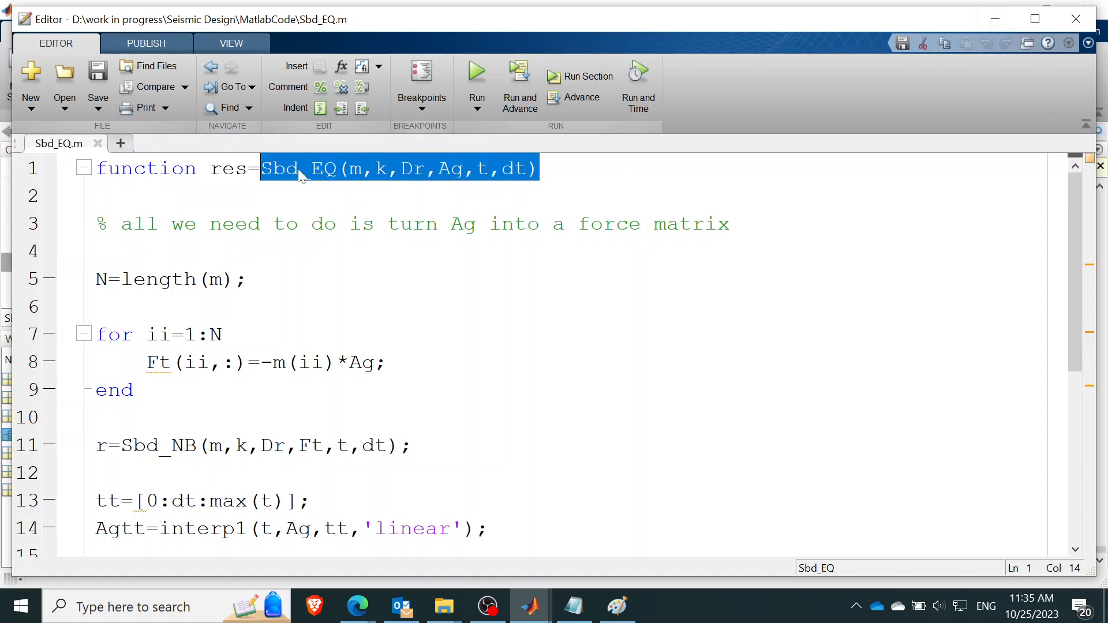
mouse_move(1002, 62)
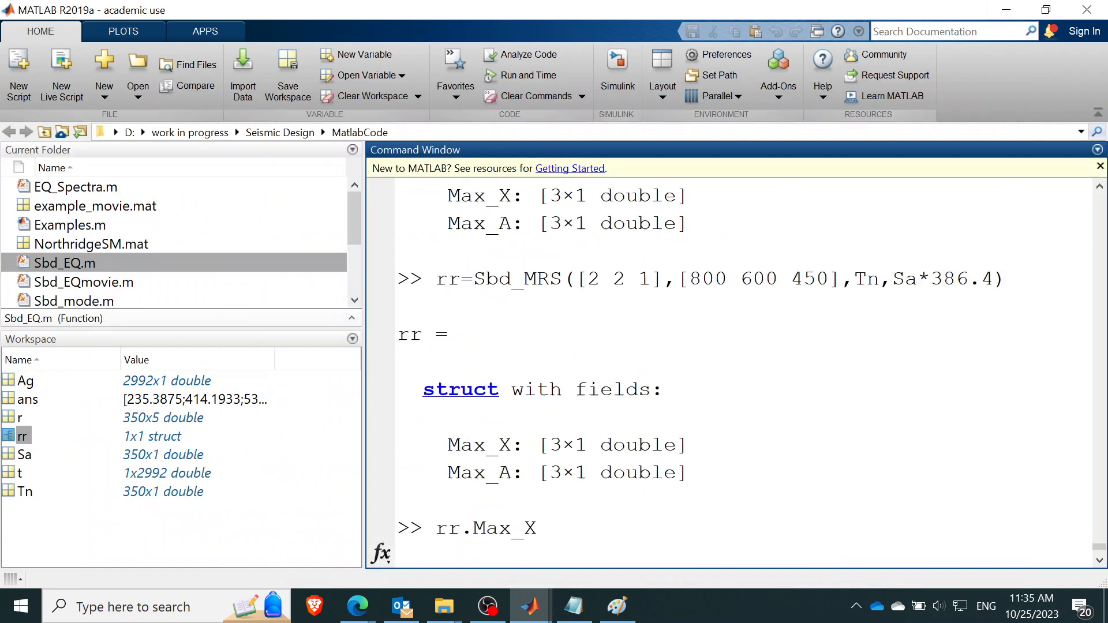
- Enter the Sbd_EQ call with masses [2 2 1], stiffnesses [800 600 450] and damping 0.05
scroll("down", 3)
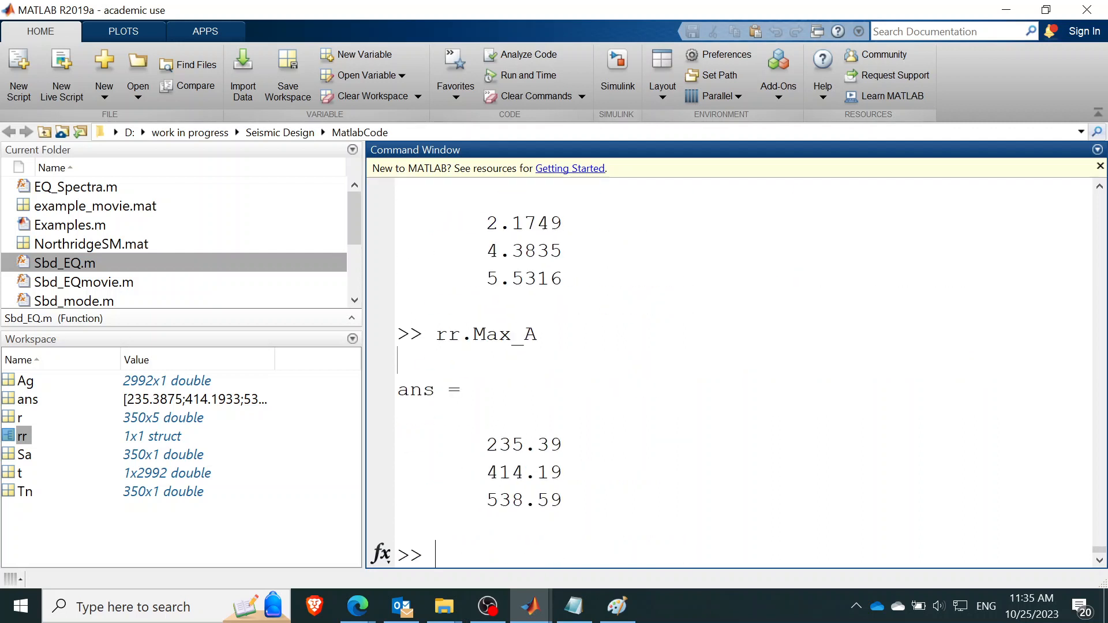
type("Sbd_EQ(m,k,Dr,Ag,t,dt)")
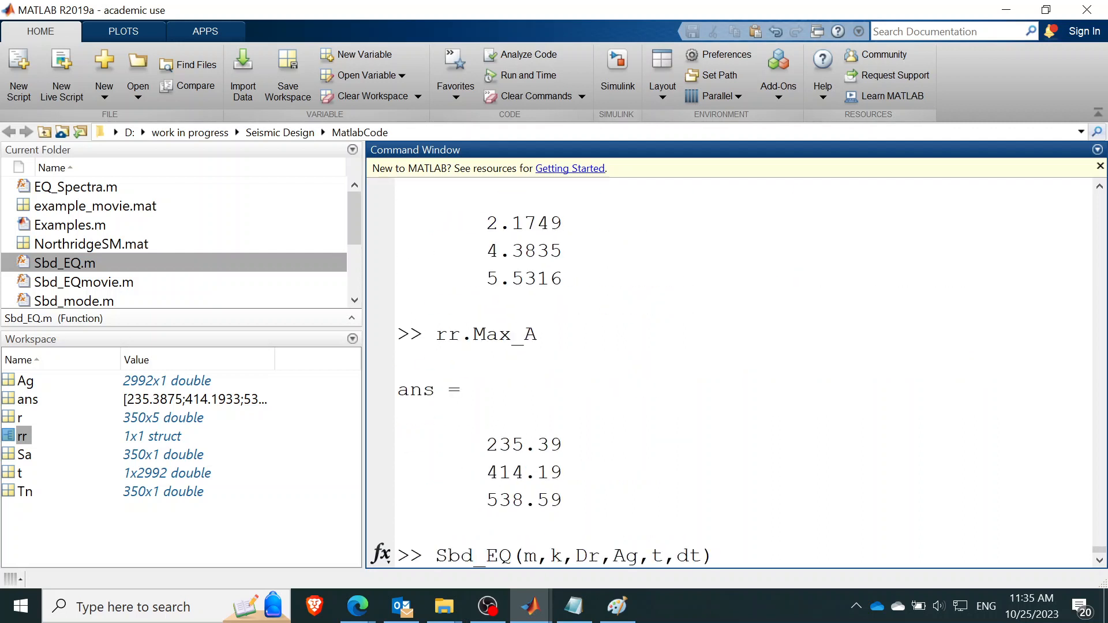
type("[2 2")
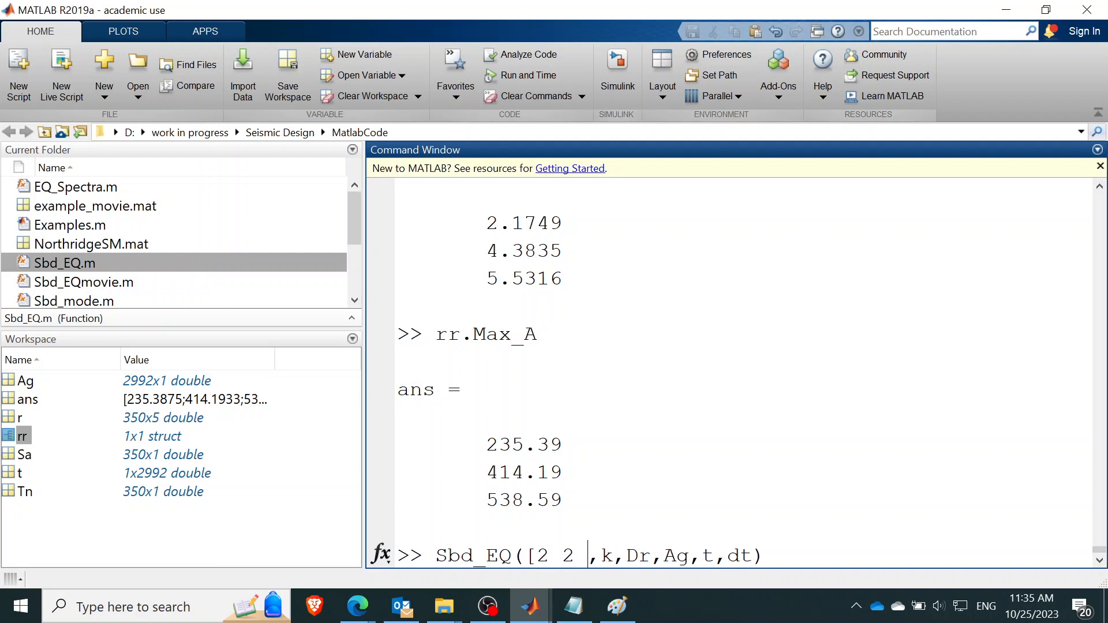
type("1")
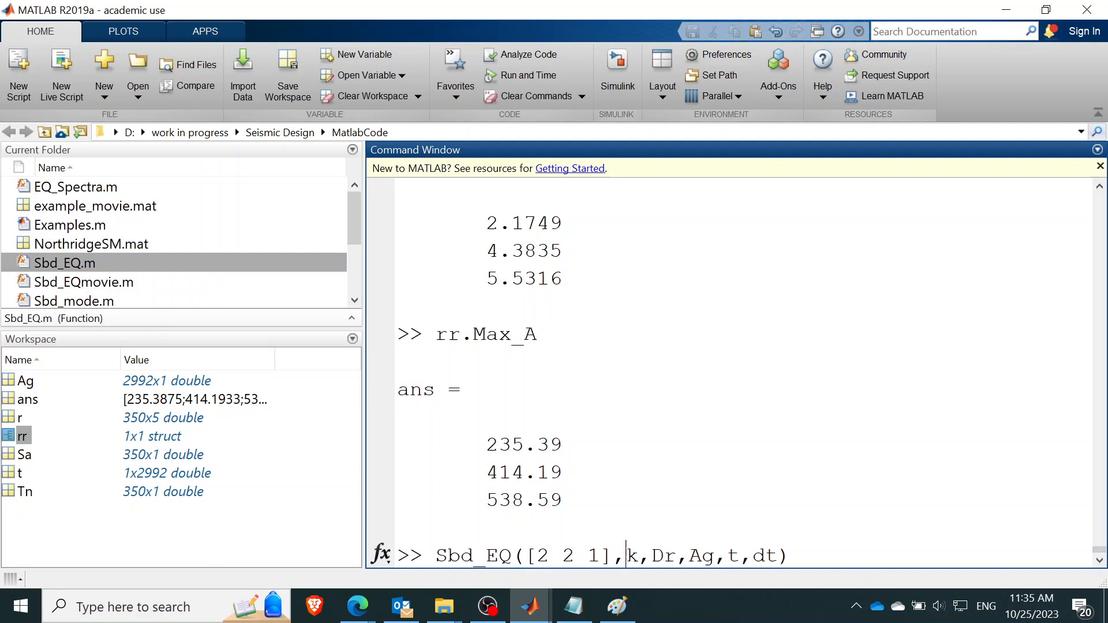
type("[")
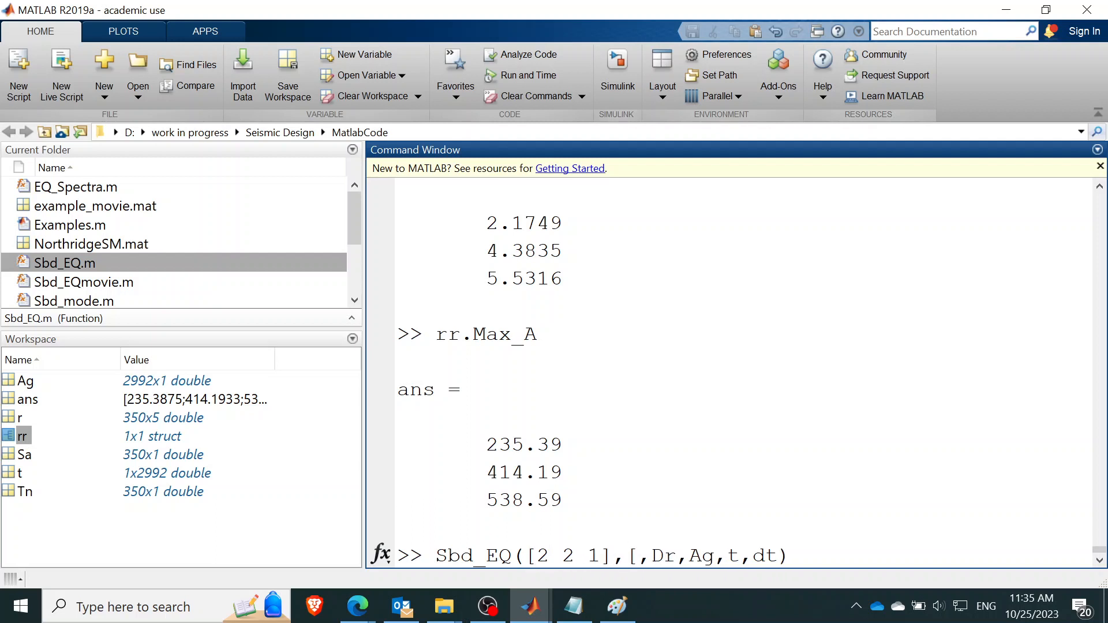
type("800 600 450")
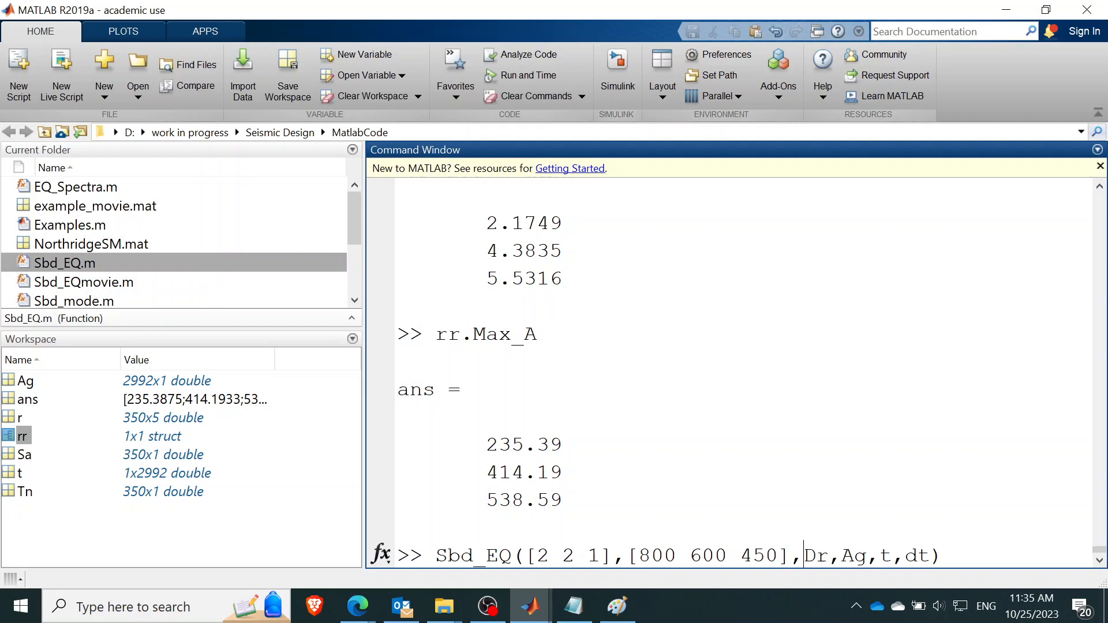
type("0")
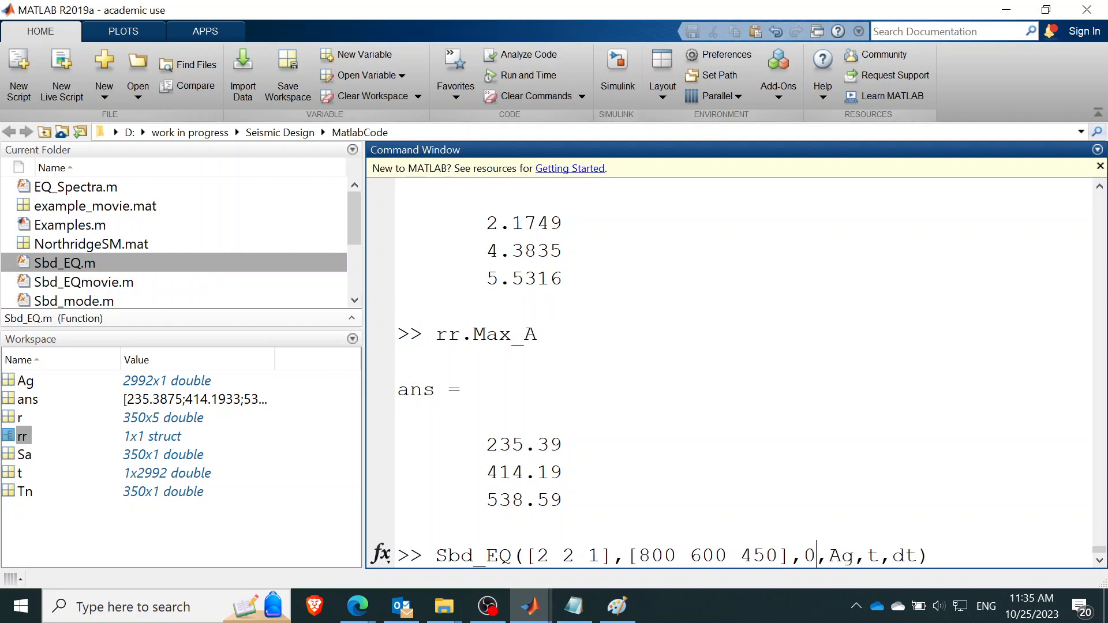
type(".05")
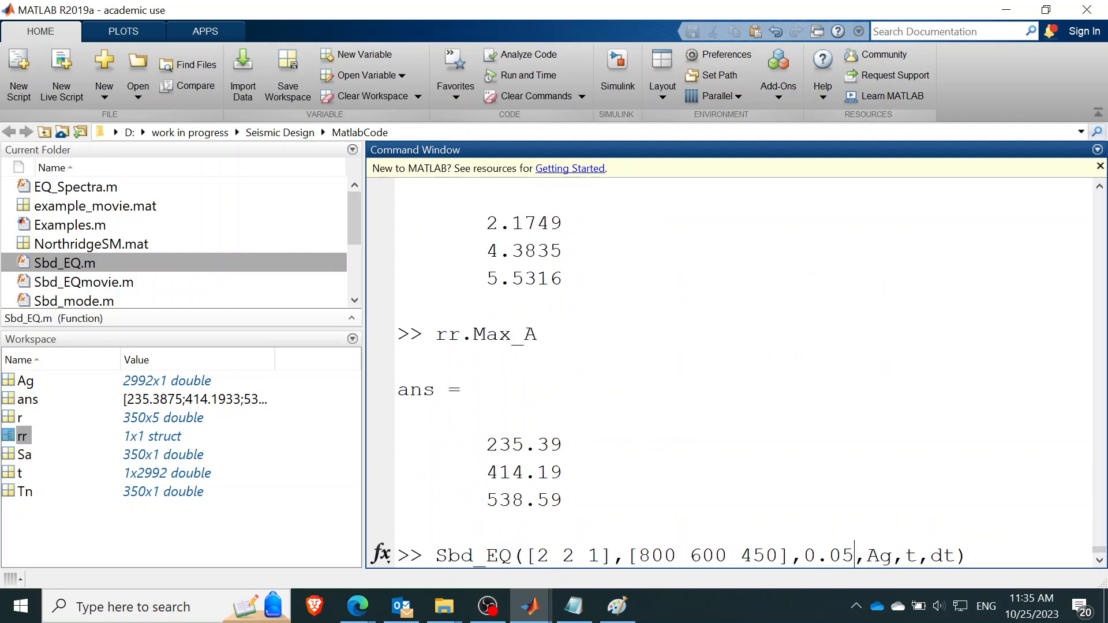
- Scale Ag by 386.4, set dt to 0.01, and store the result in rrr
double_click(878, 556)
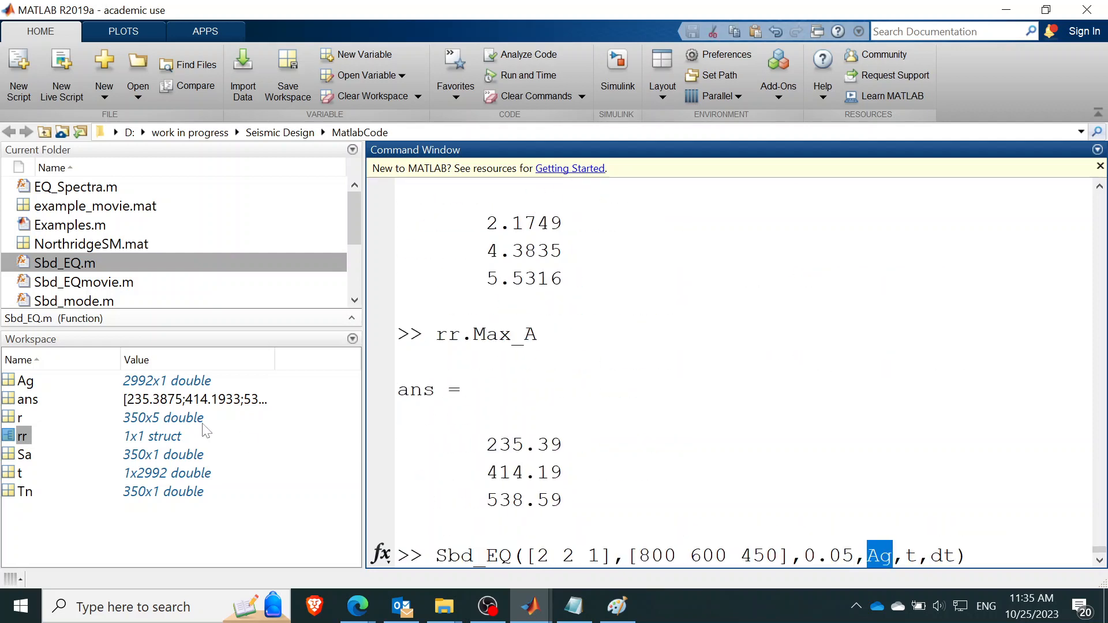
mouse_move(226, 431)
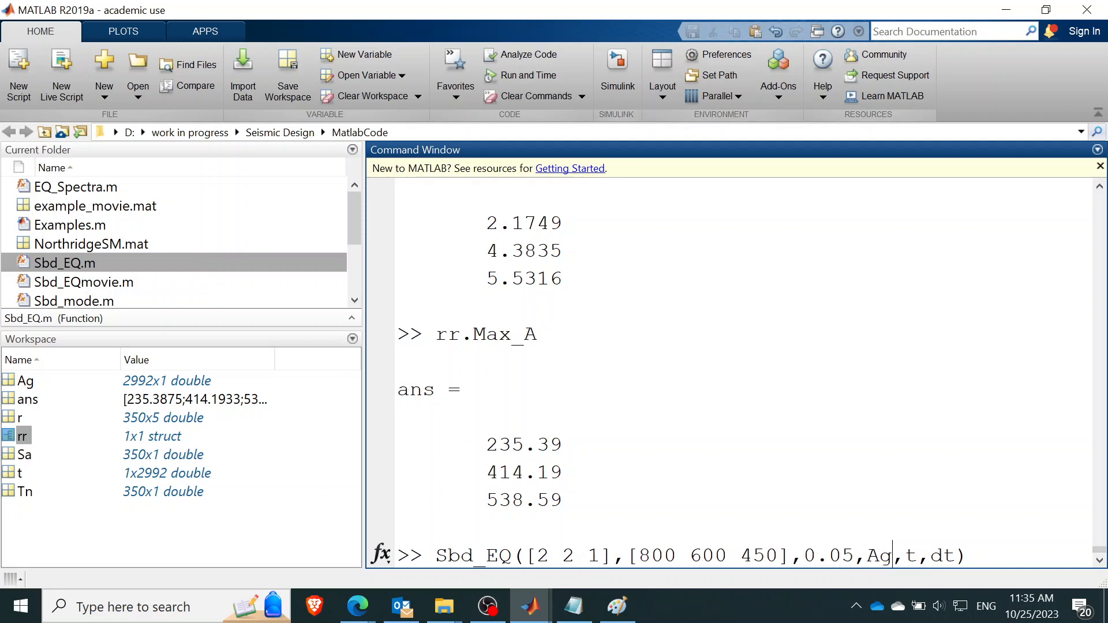
type("*")
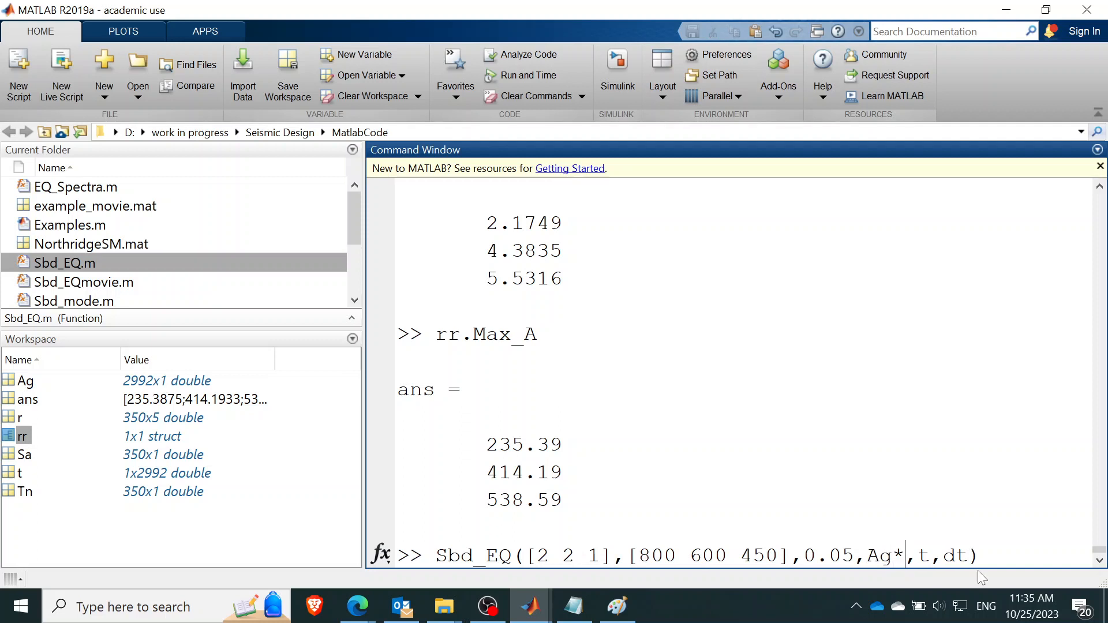
type("386")
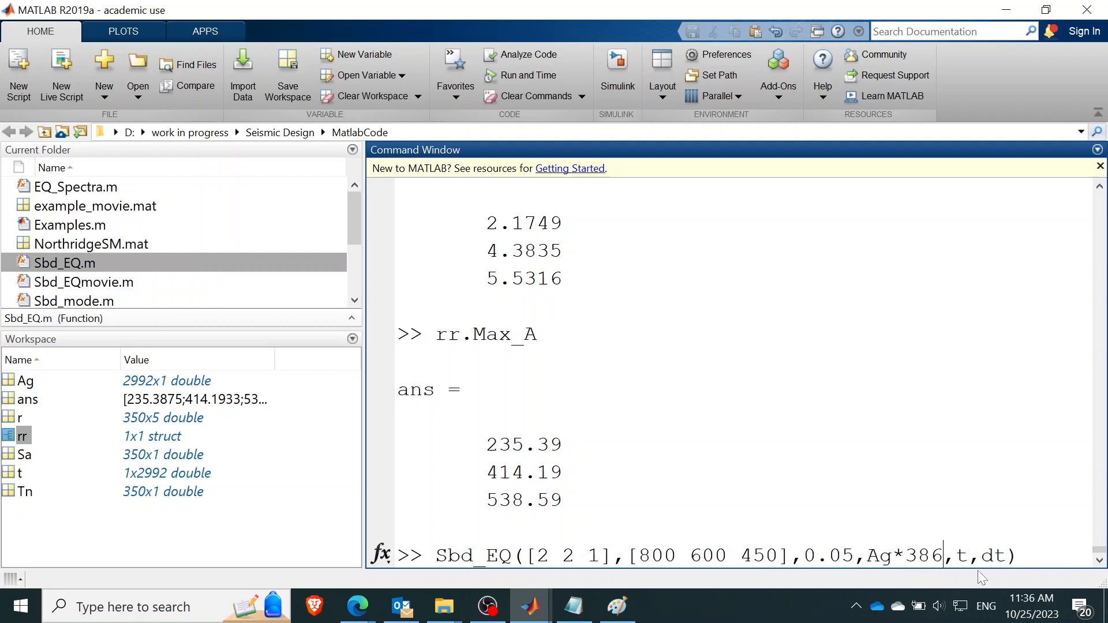
type("4")
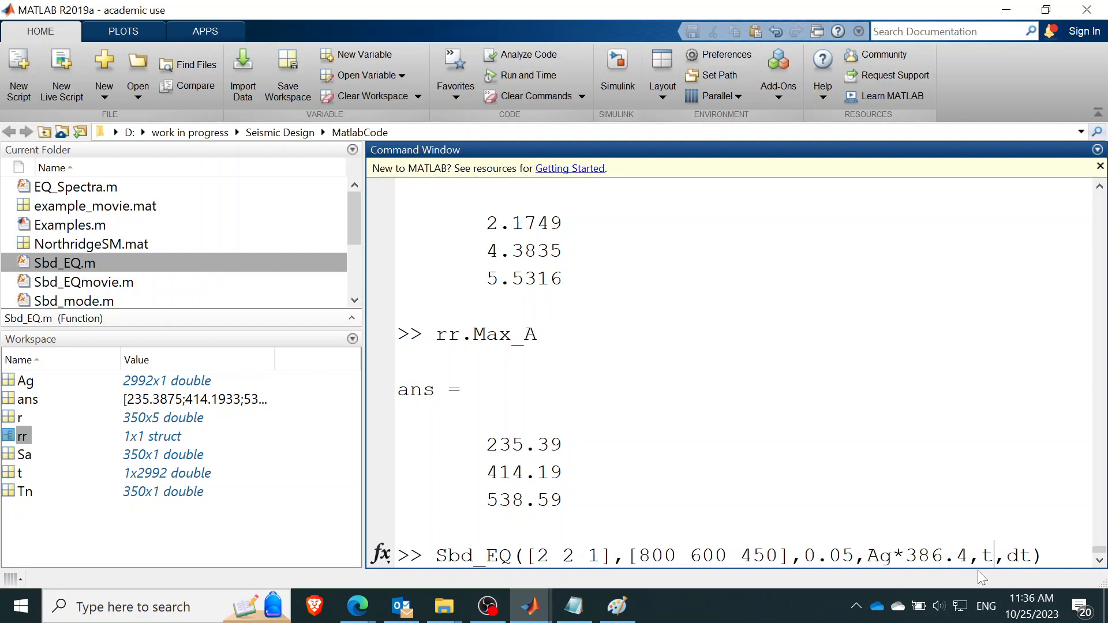
mouse_move(170, 472)
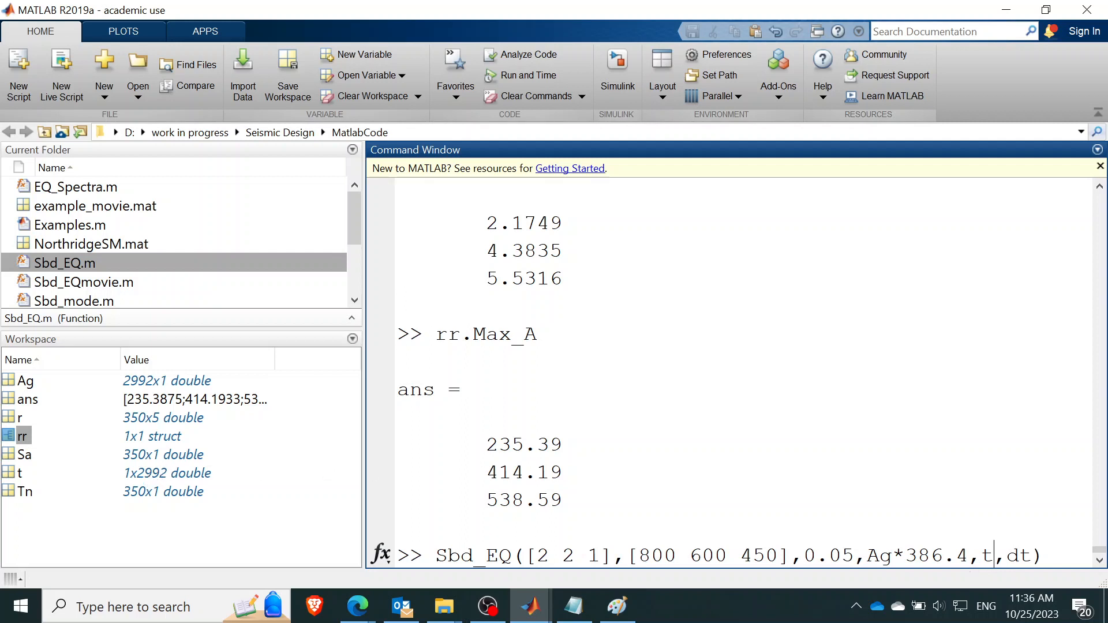
double_click(1016, 555)
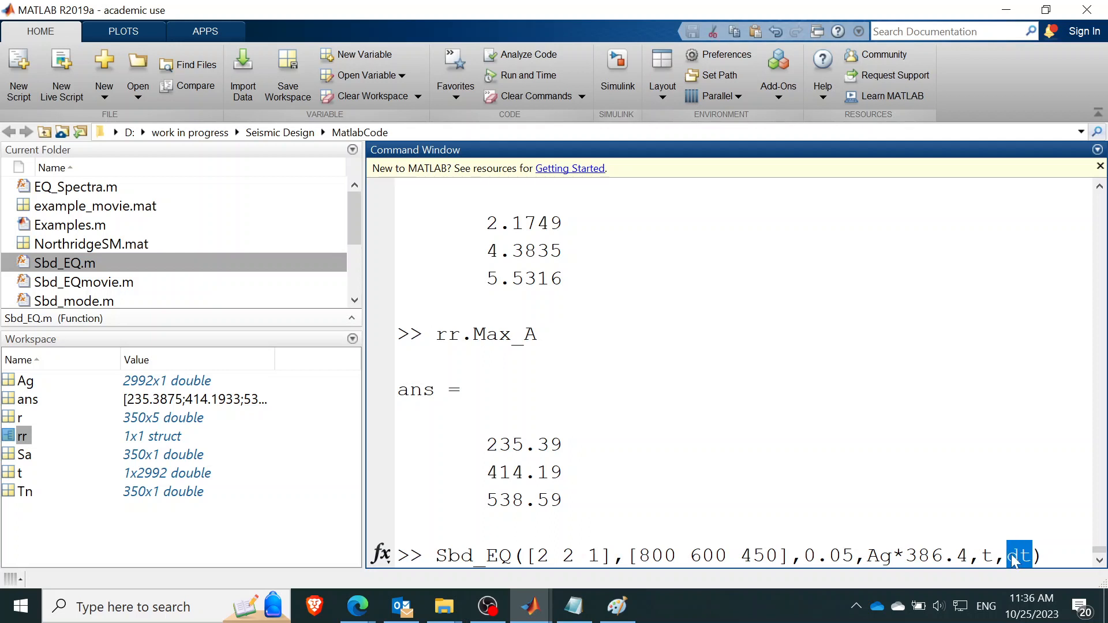
type("0.01")
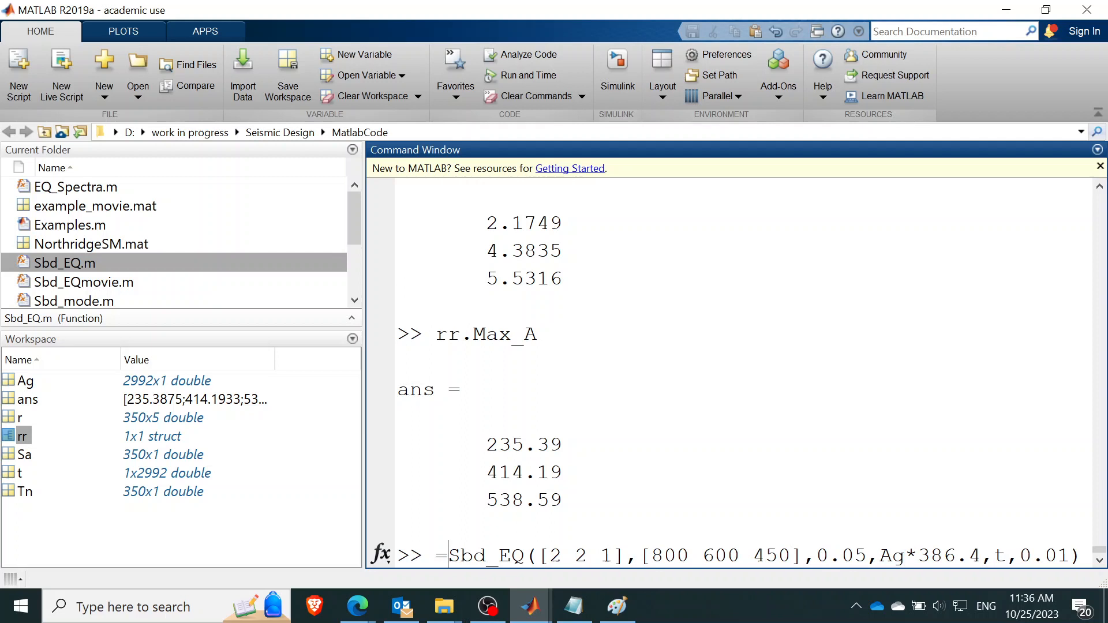
mouse_move(102, 424)
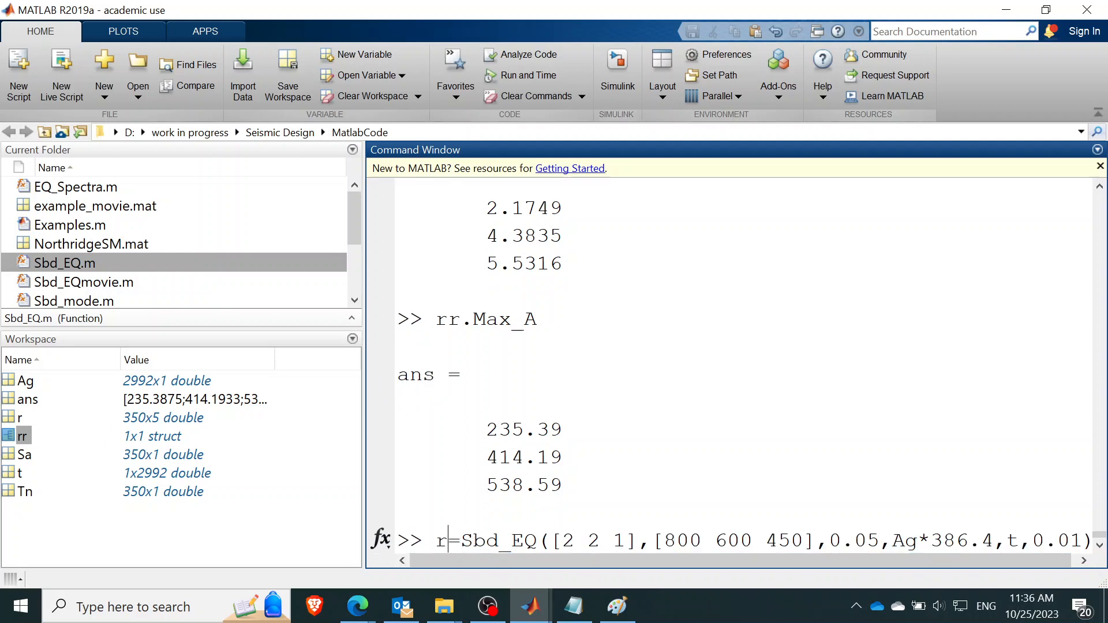
type("rr")
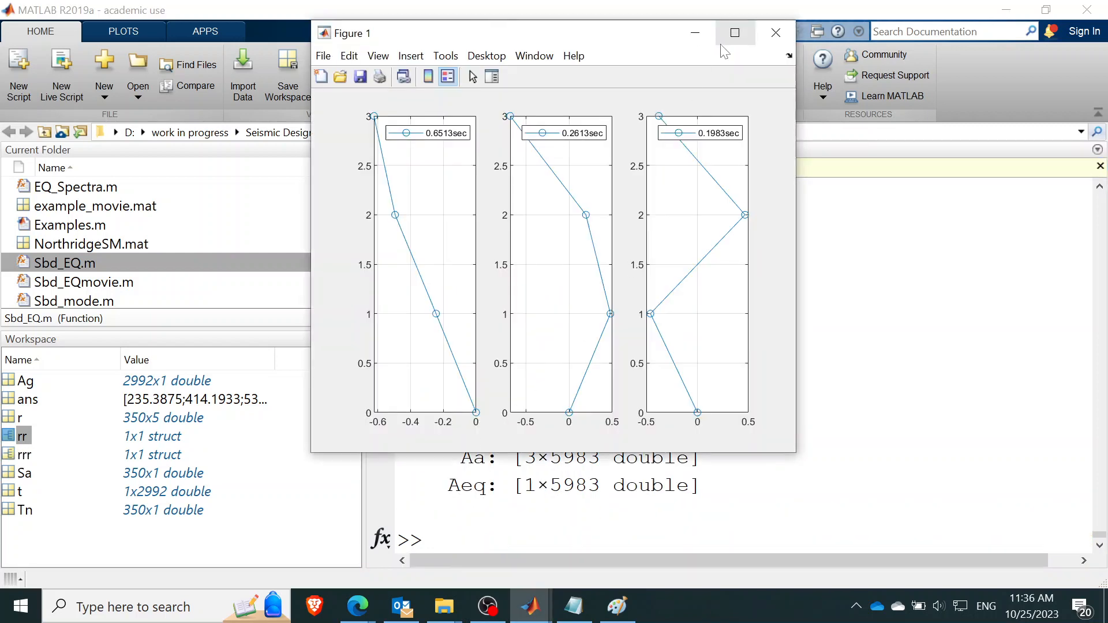
mouse_move(775, 32)
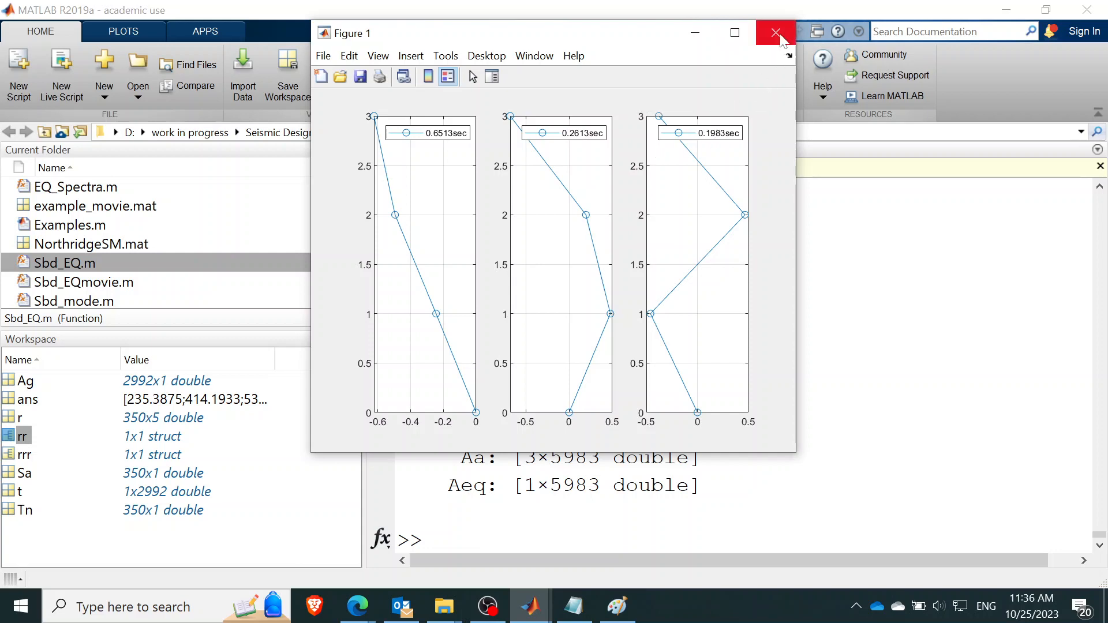
- Close the Figure 1 mode-shape window to reveal rrr's fields
left_click(775, 33)
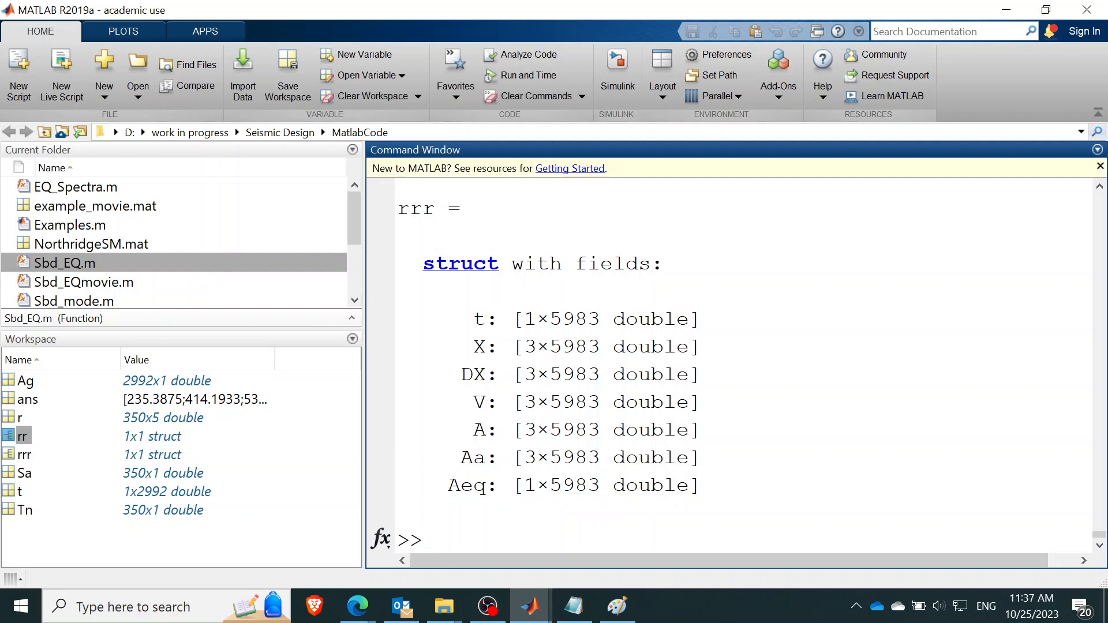
- Run plot(rrr.t,rrr.X) to chart the three floor displacement histories
type("plot(")
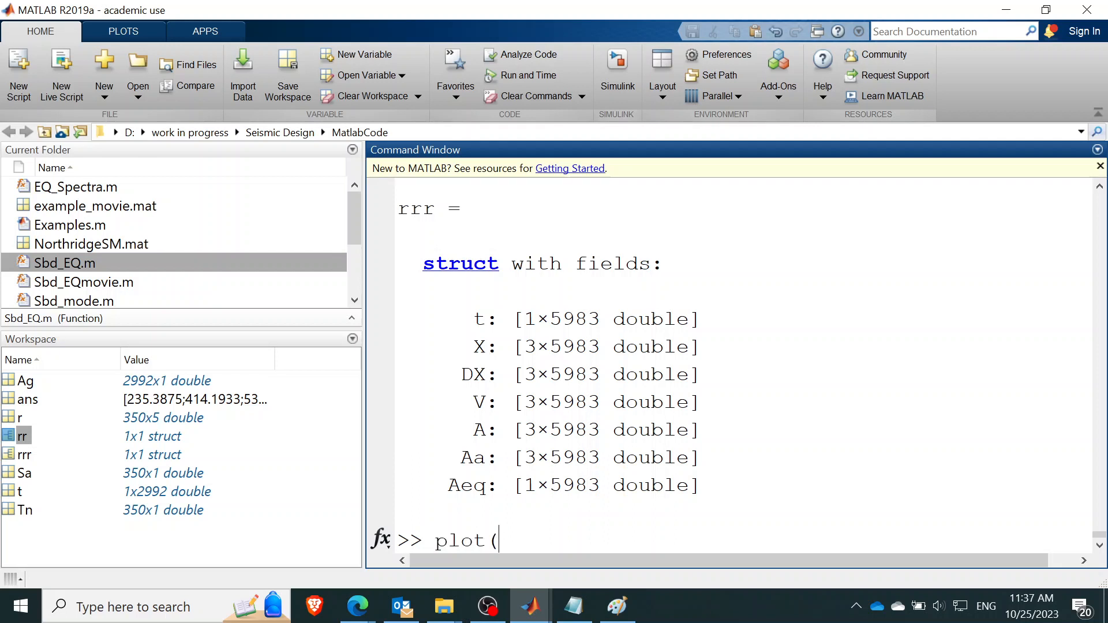
type("t,")
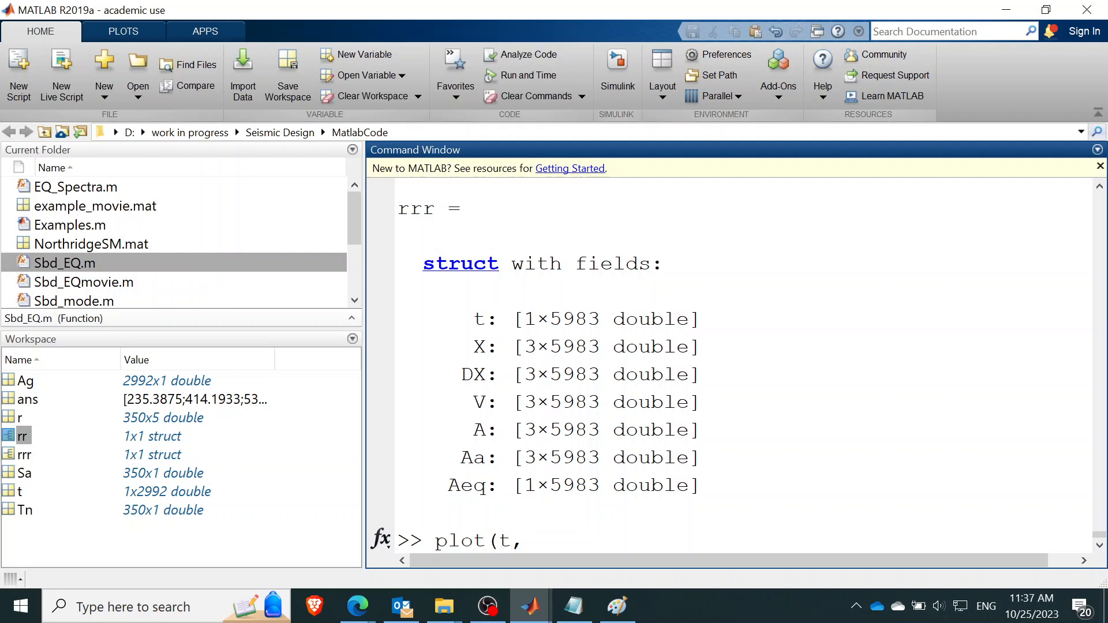
type("X)")
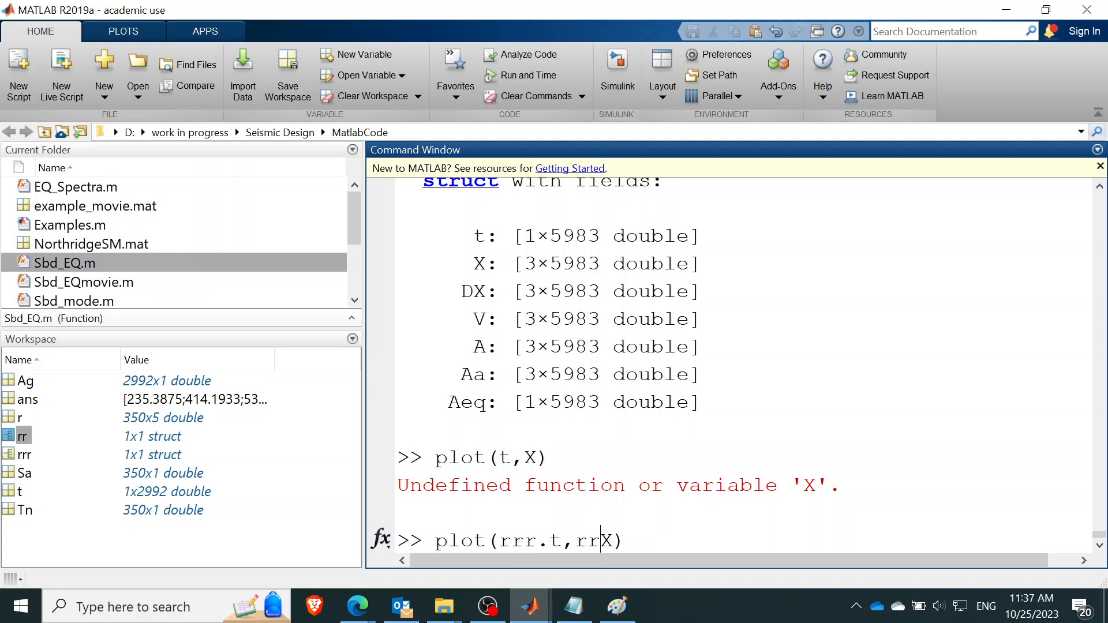
scroll("up", 3)
type("r.")
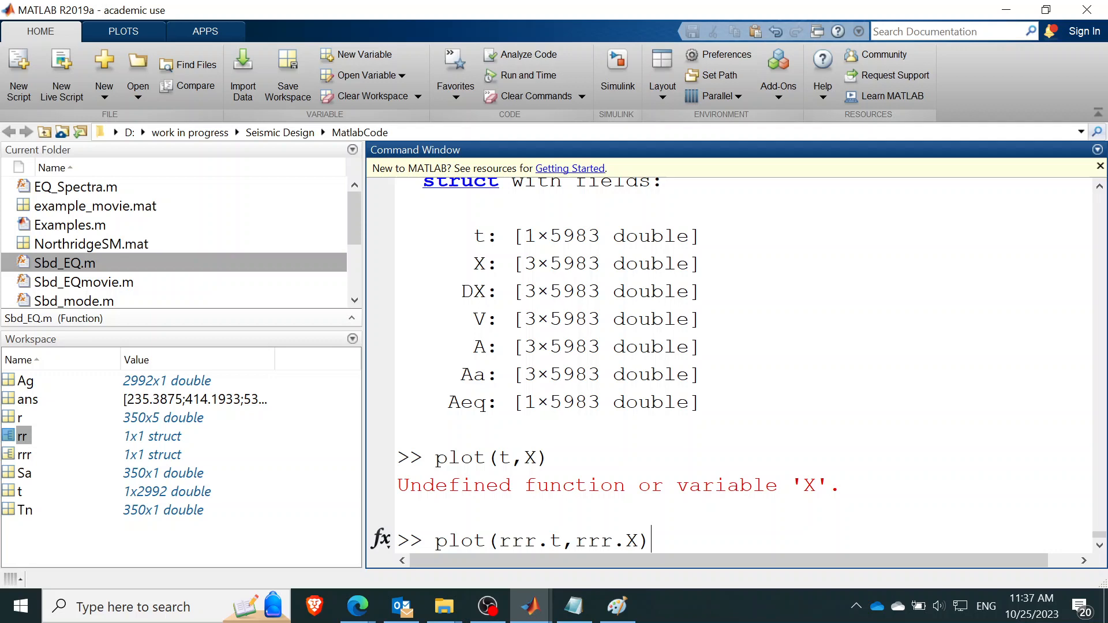
key("Return")
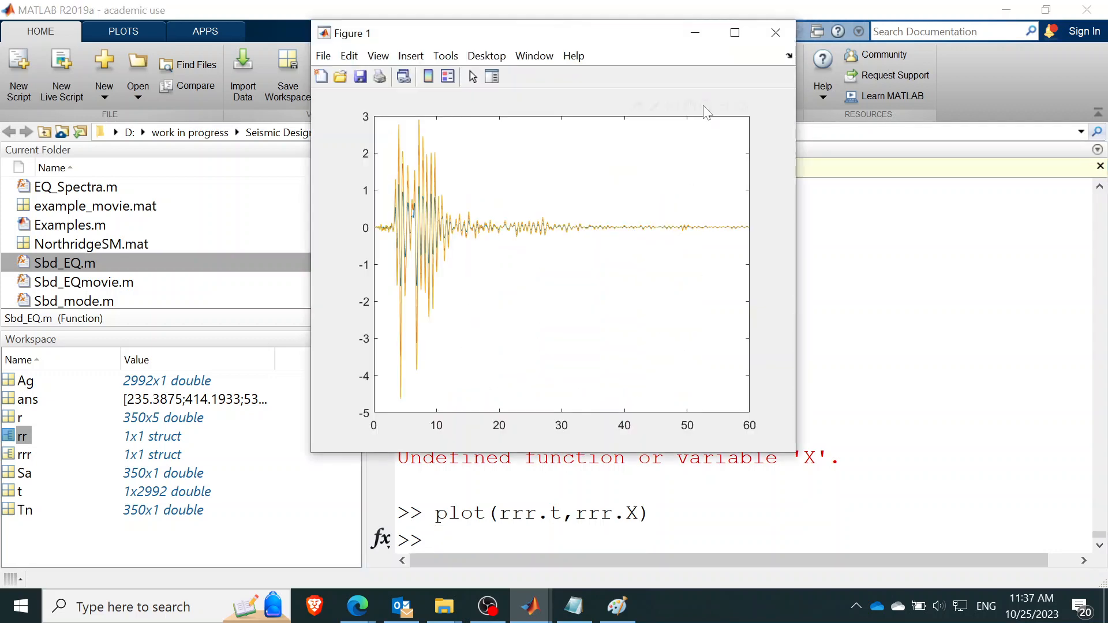
- Maximize the displacement figure and zoom in on the 2–9 s region
left_click(734, 33)
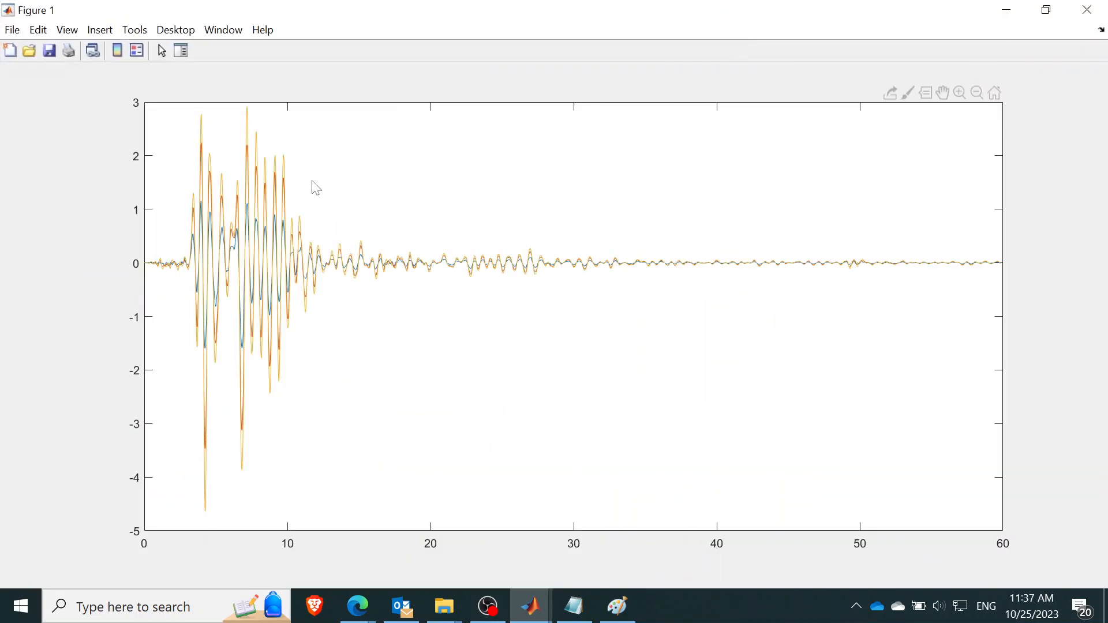
mouse_move(166, 68)
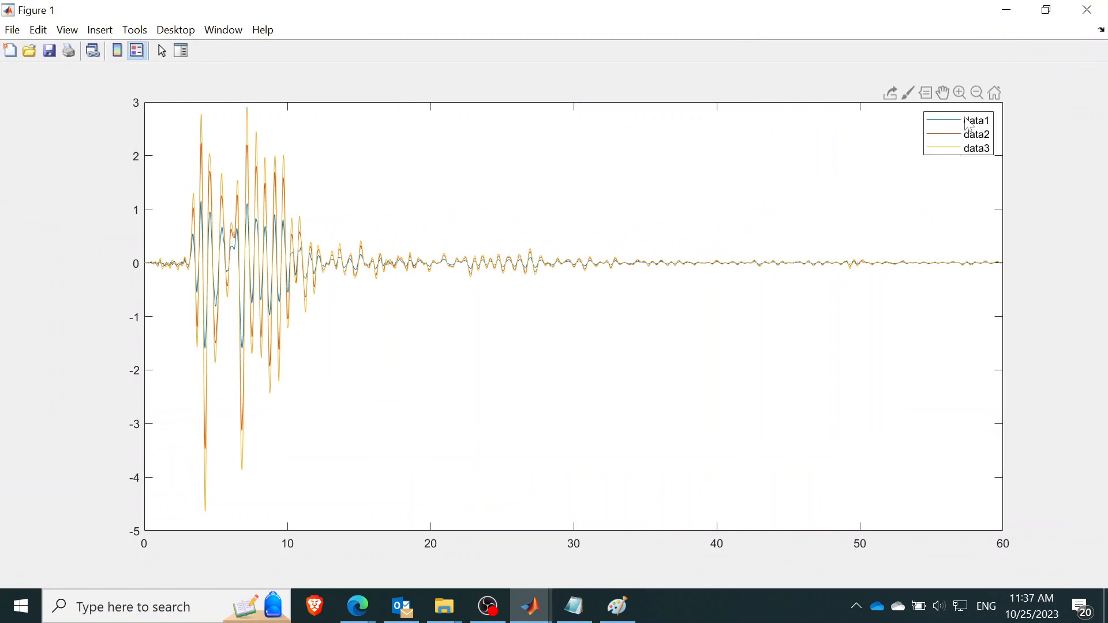
mouse_move(253, 221)
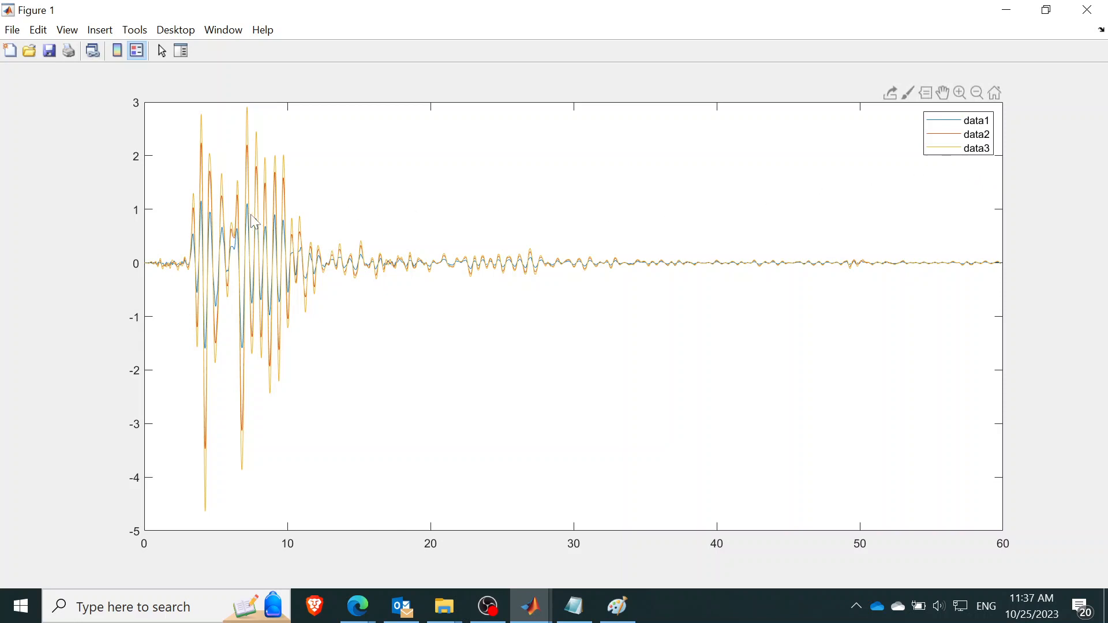
mouse_move(514, 163)
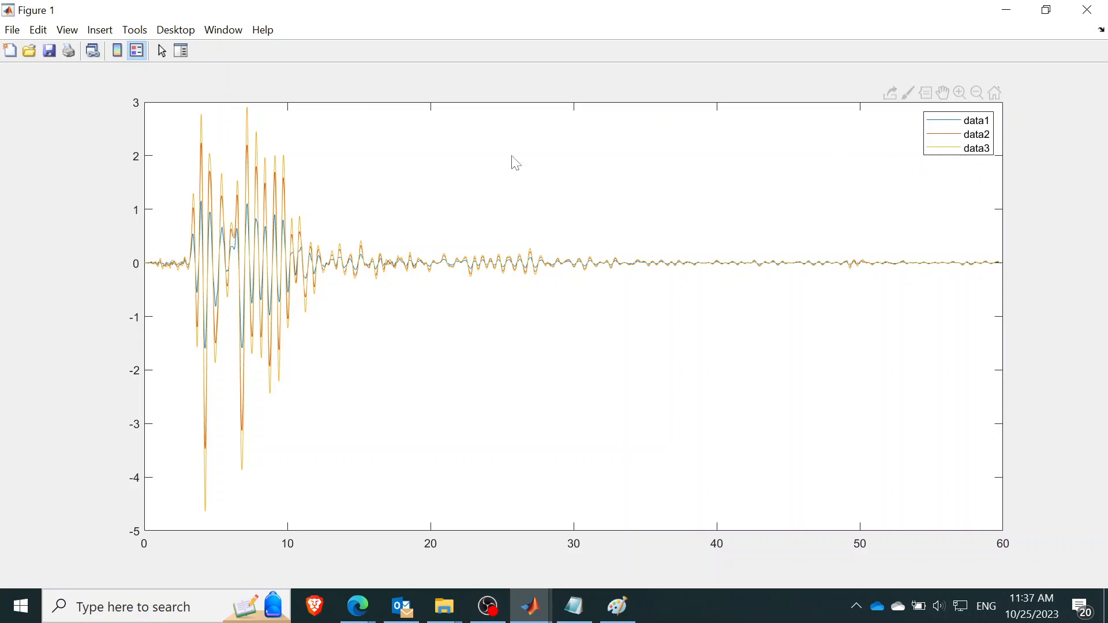
mouse_move(192, 97)
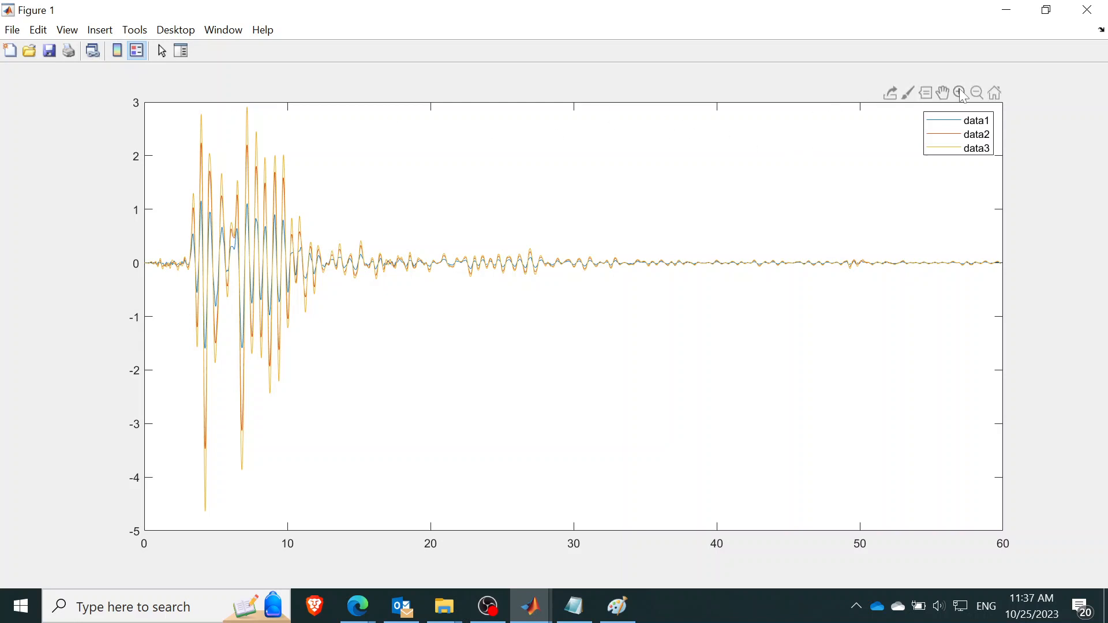
left_click(960, 93)
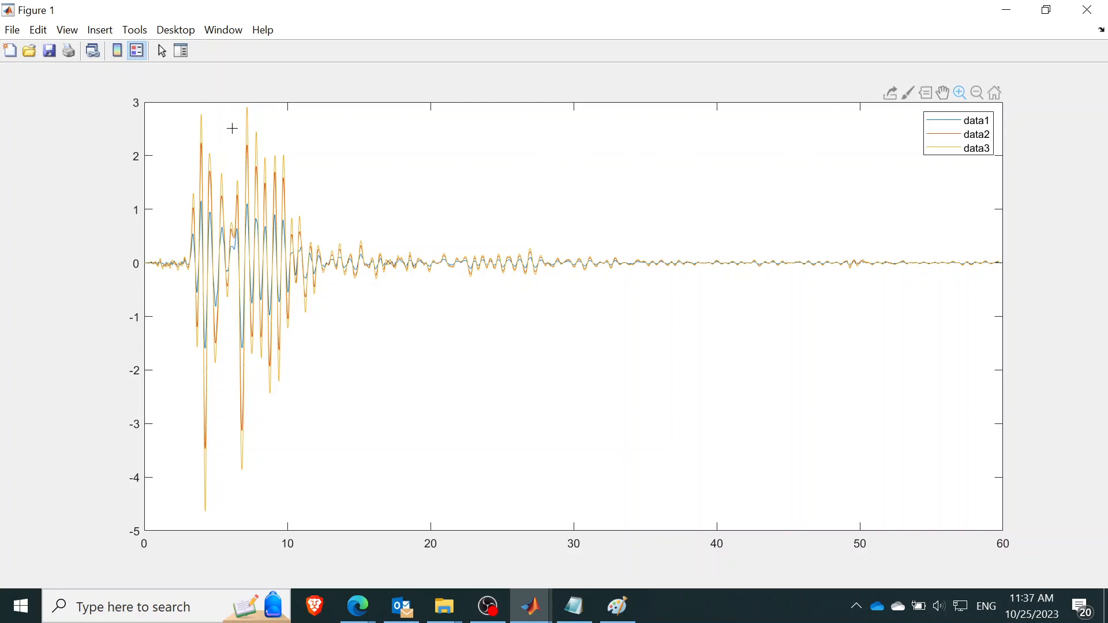
mouse_move(207, 182)
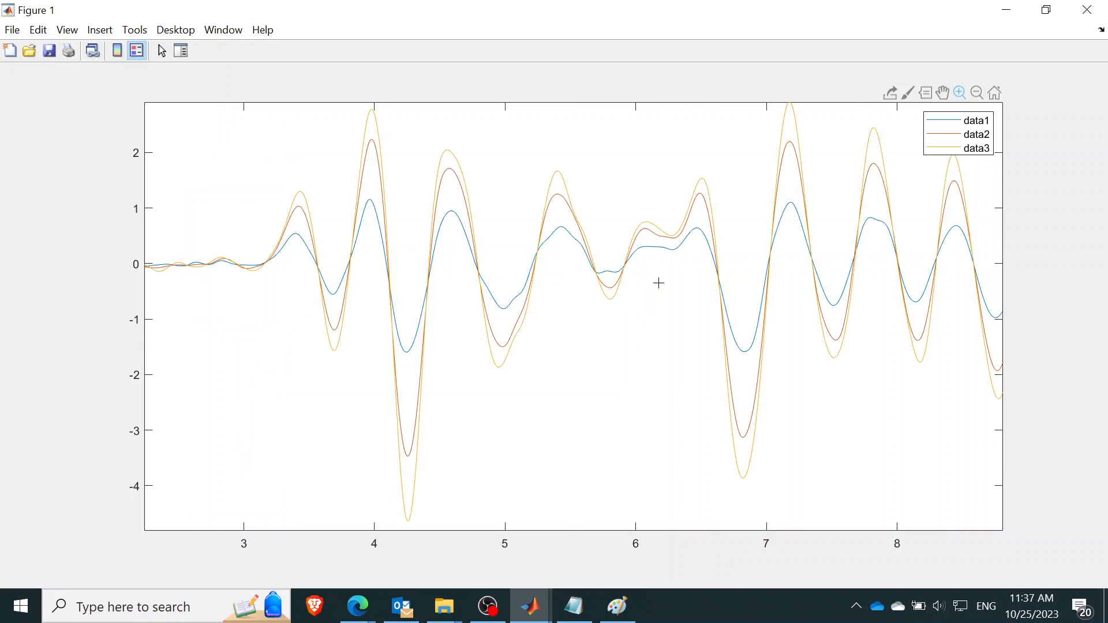
mouse_move(735, 284)
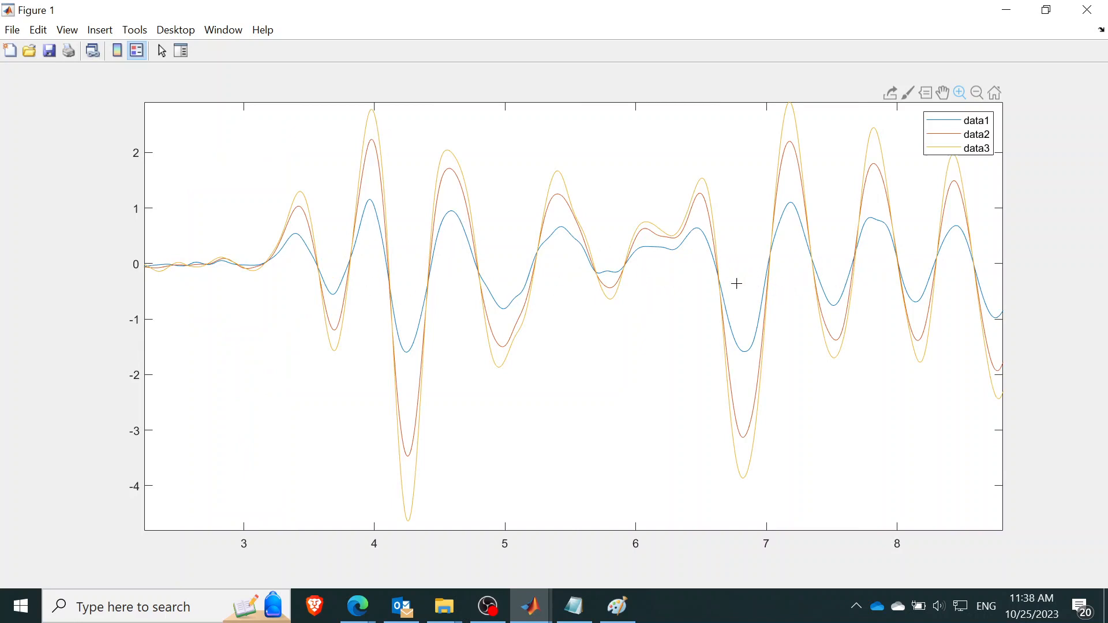
mouse_move(799, 210)
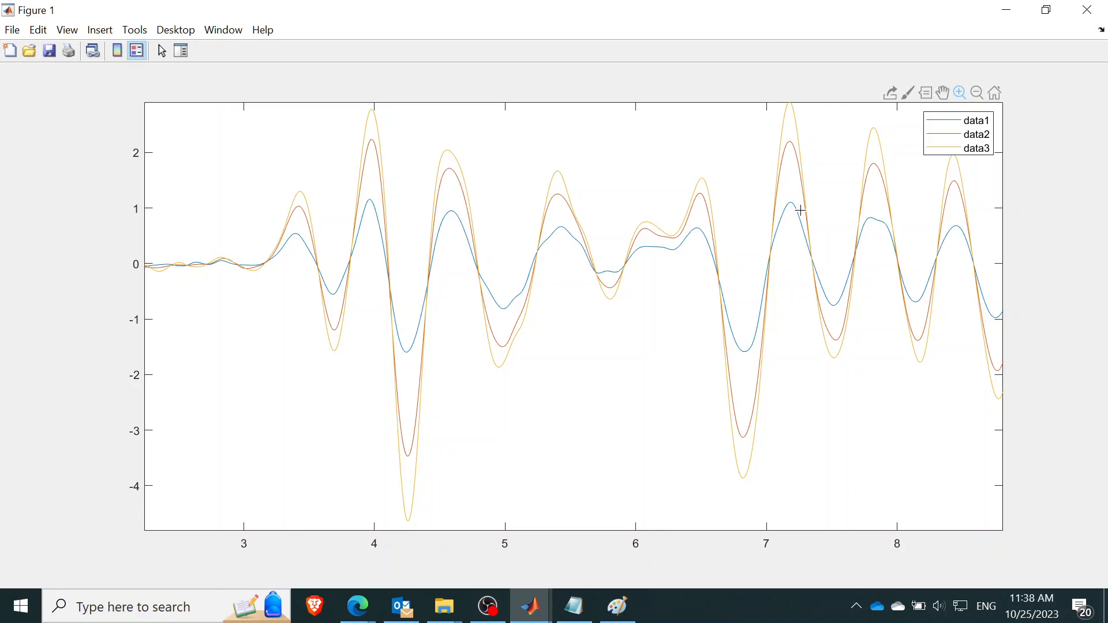
mouse_move(686, 239)
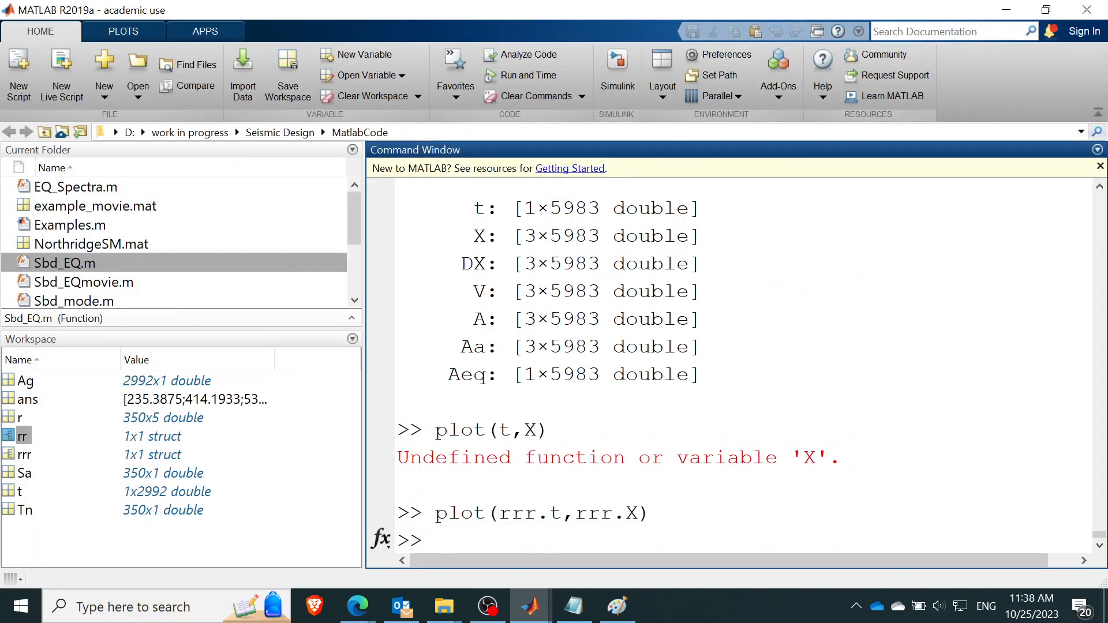
- Run max(abs(rrr.X')) to get peak floor displacements 1.595, 3.4685 and 4.6374
type("max")
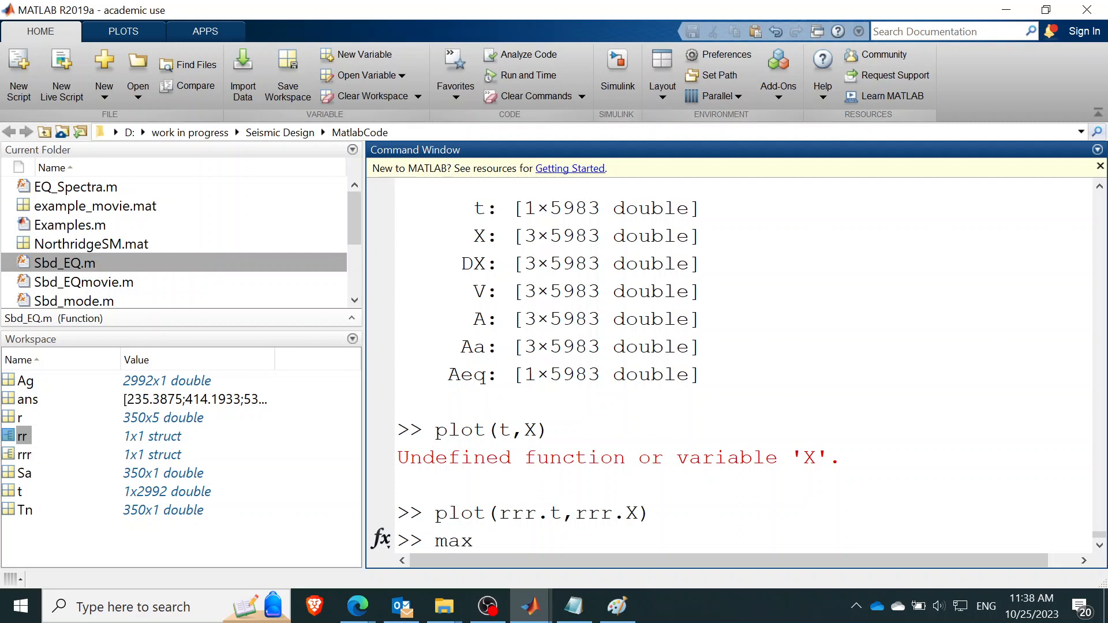
type("(abs")
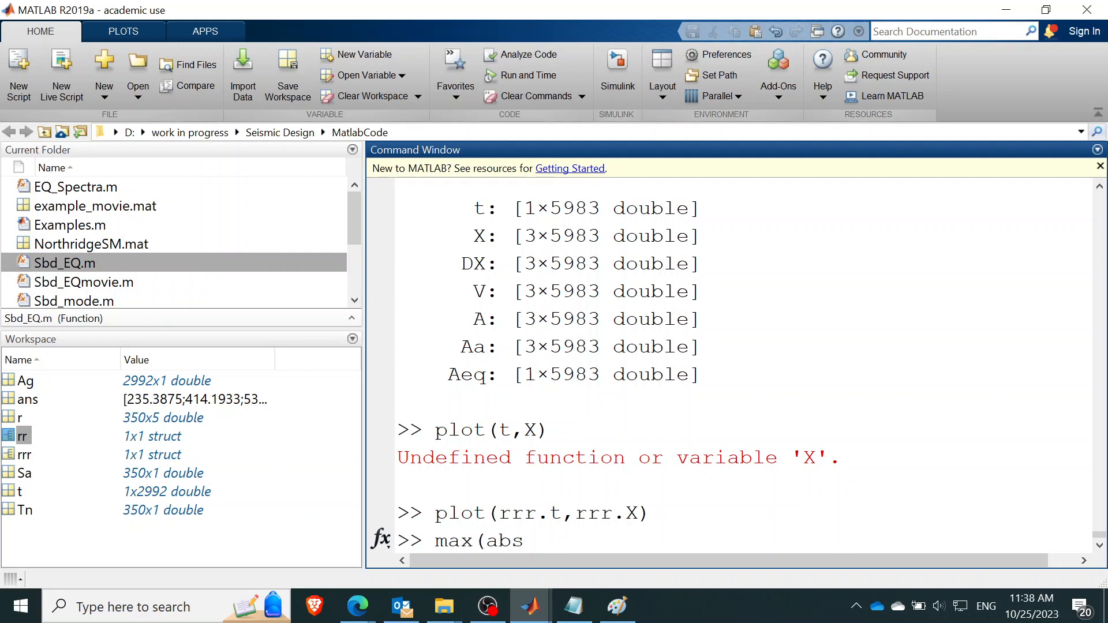
type("(rr")
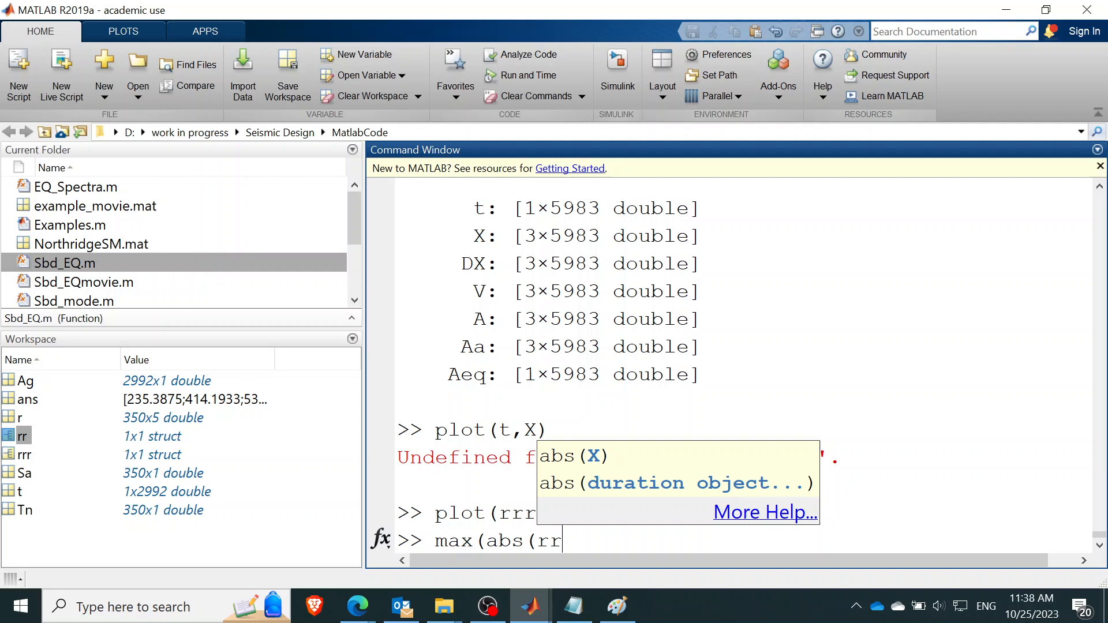
type("r.X")
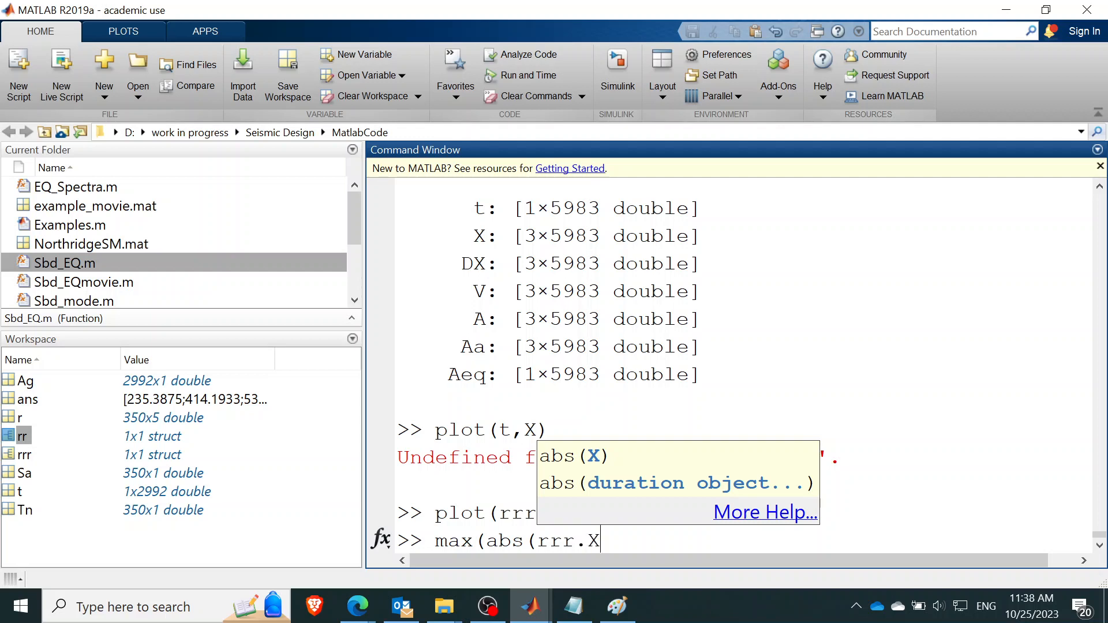
type("))")
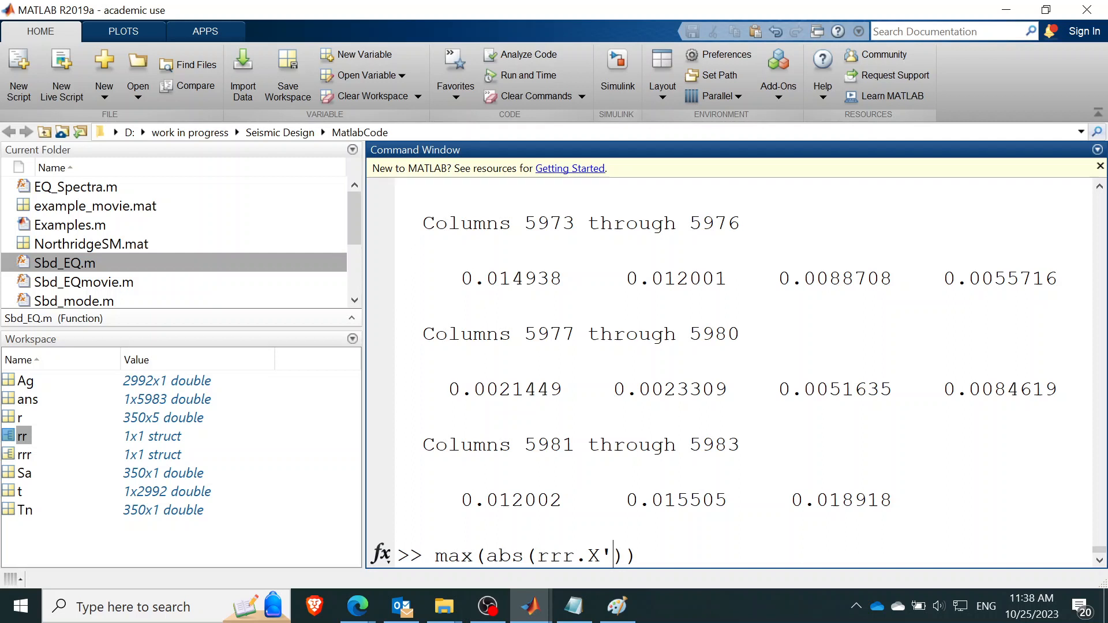
key("Return")
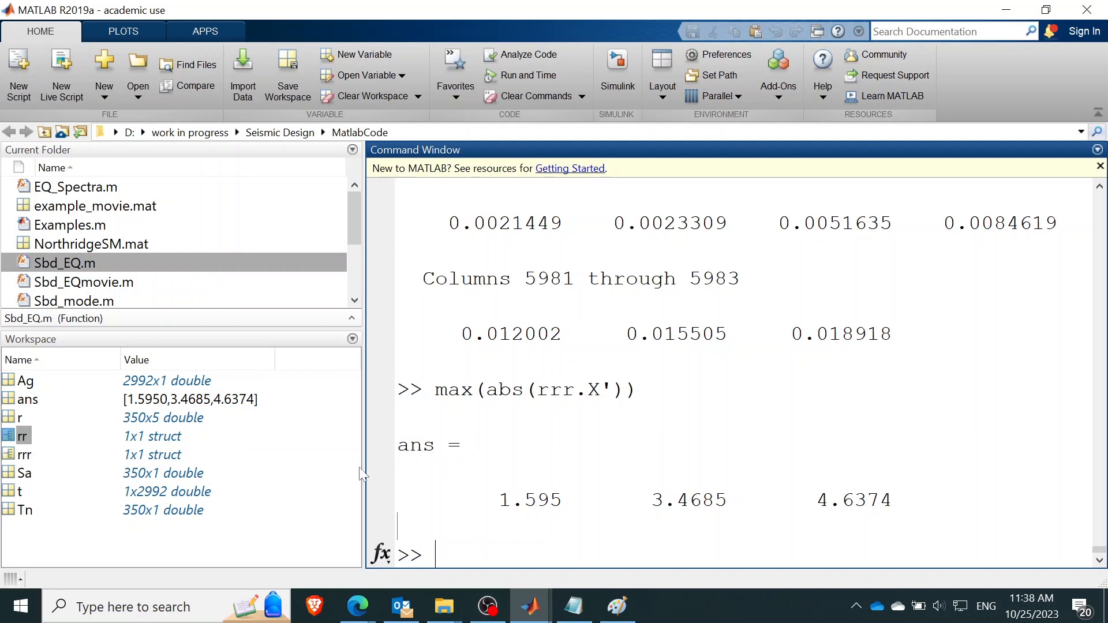
- Display rr.Max_X modal peaks 2.1749, 4.3835 and 5.5316 for comparison
type("rr")
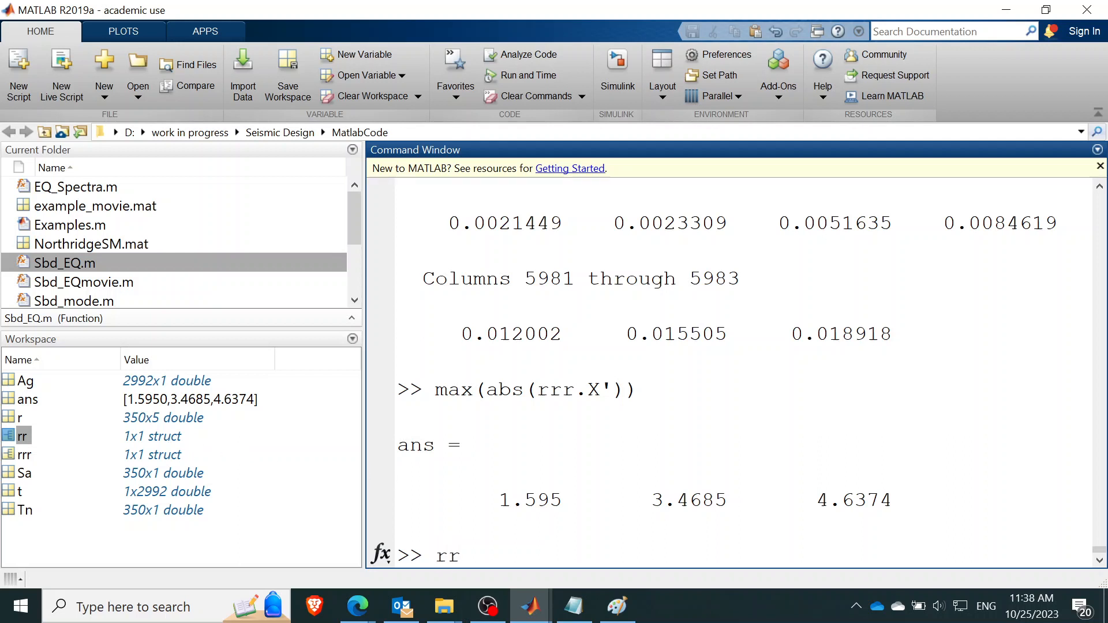
type(".")
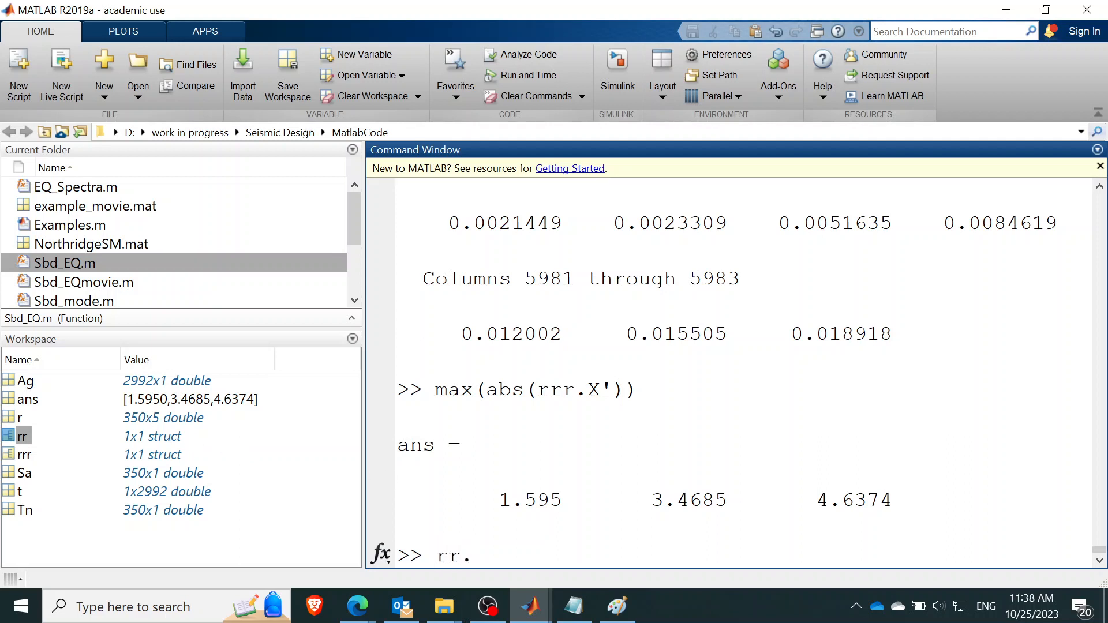
type("M")
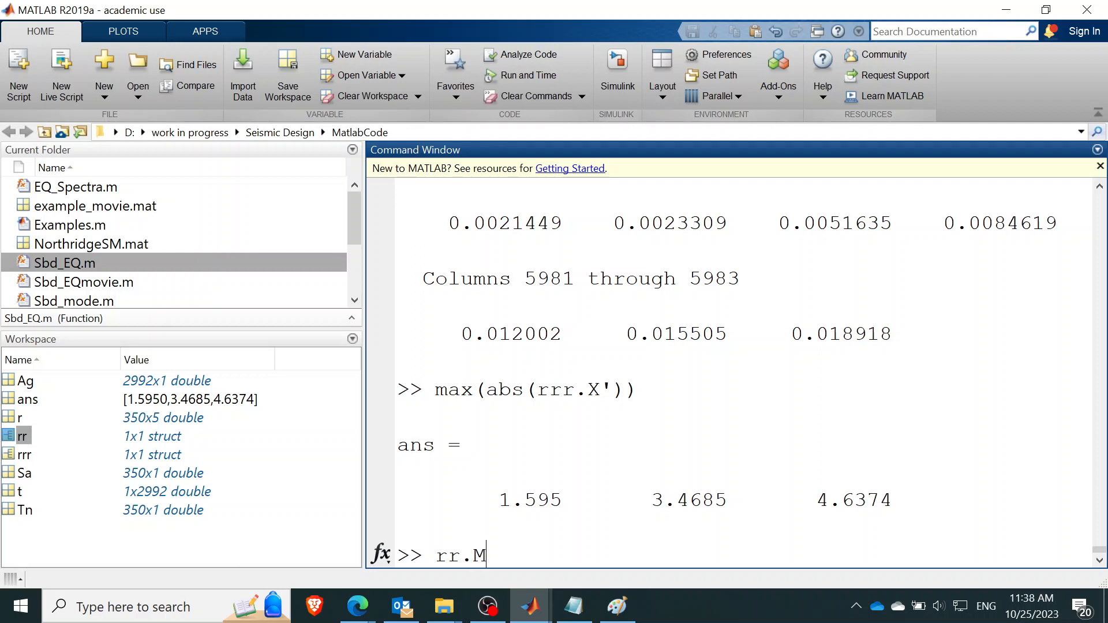
type("ax_X")
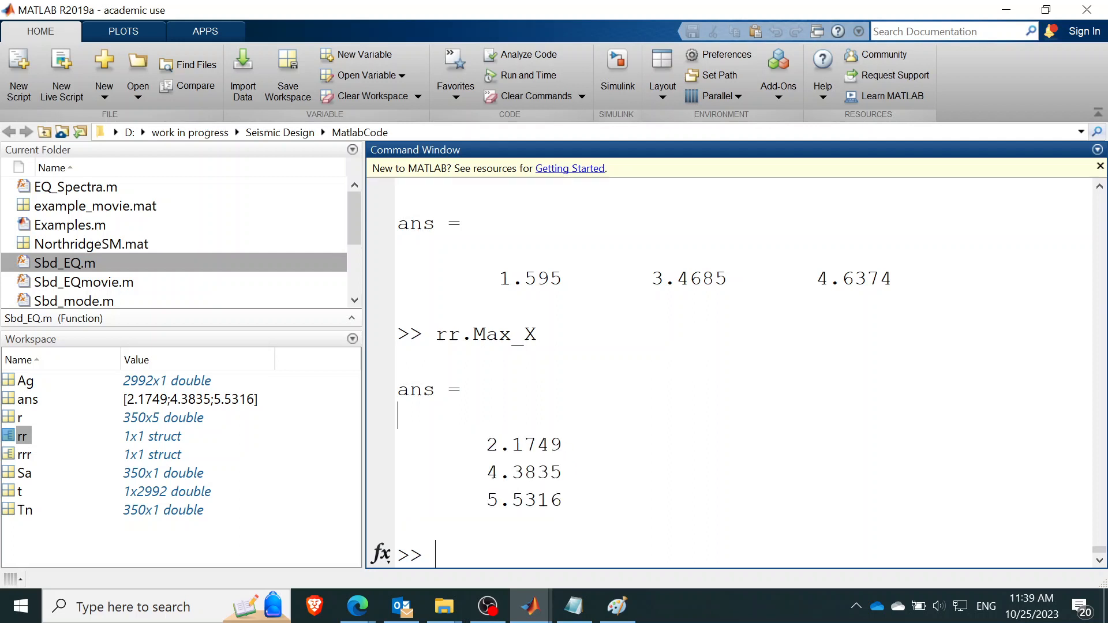
mouse_move(156, 294)
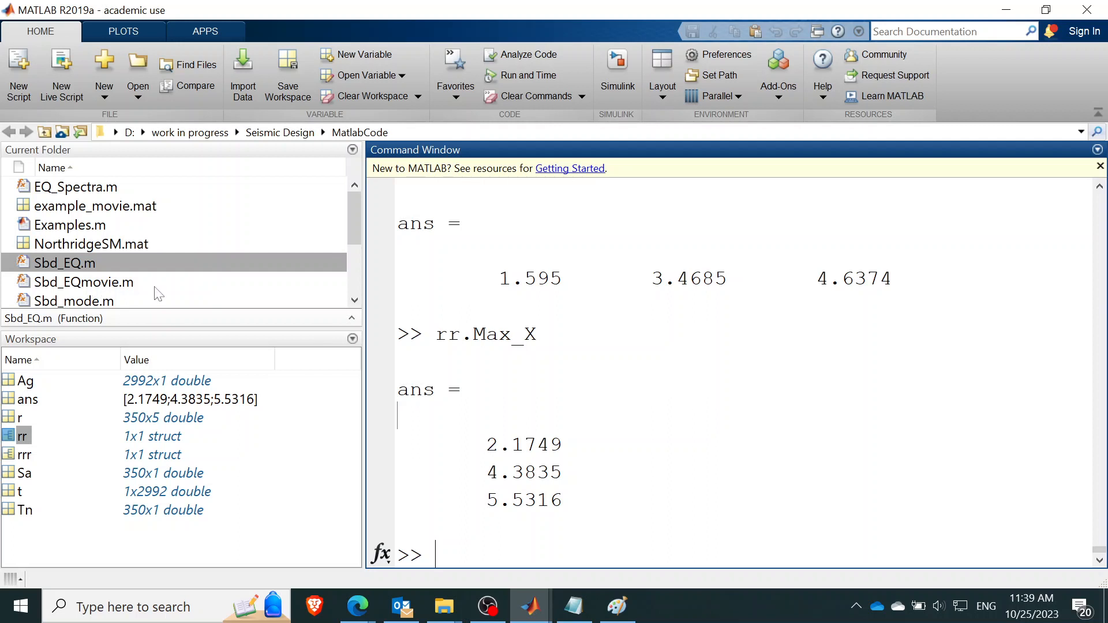